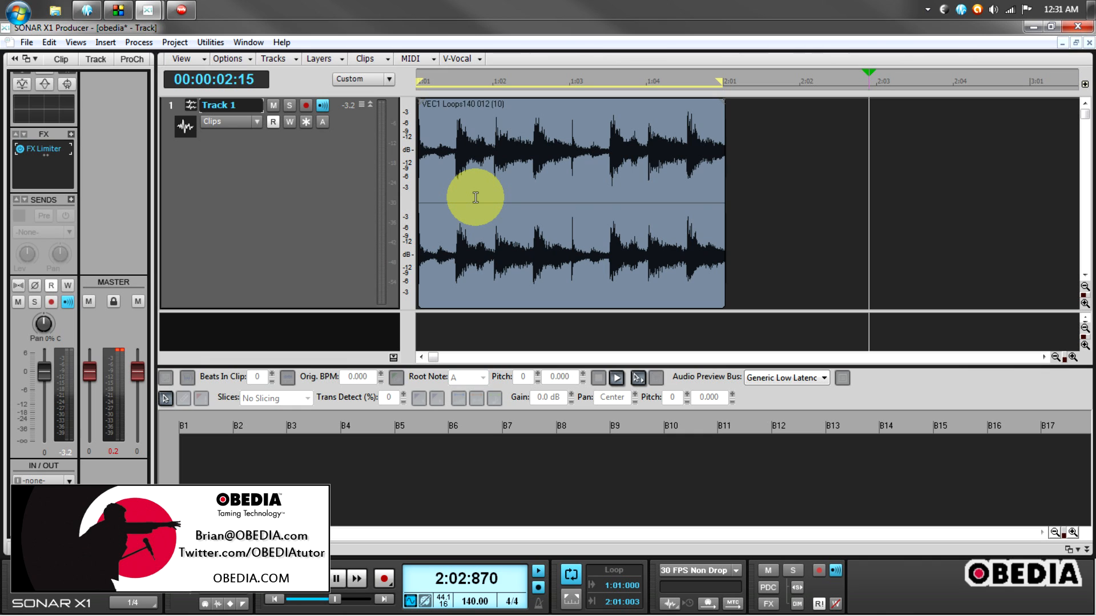
pyautogui.moveTo(477, 210)
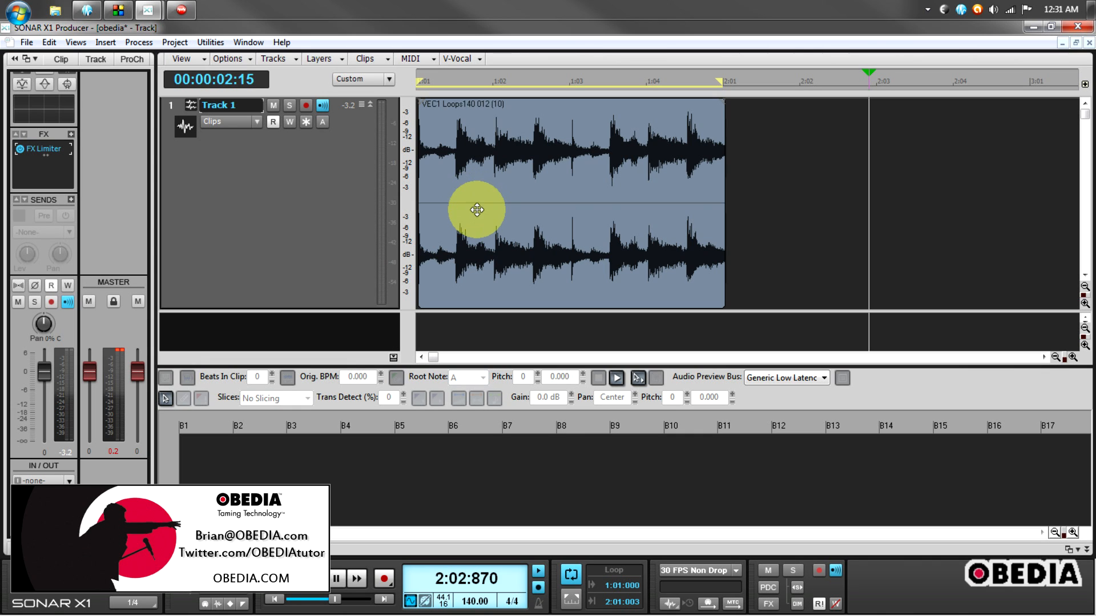
pyautogui.moveTo(459, 242)
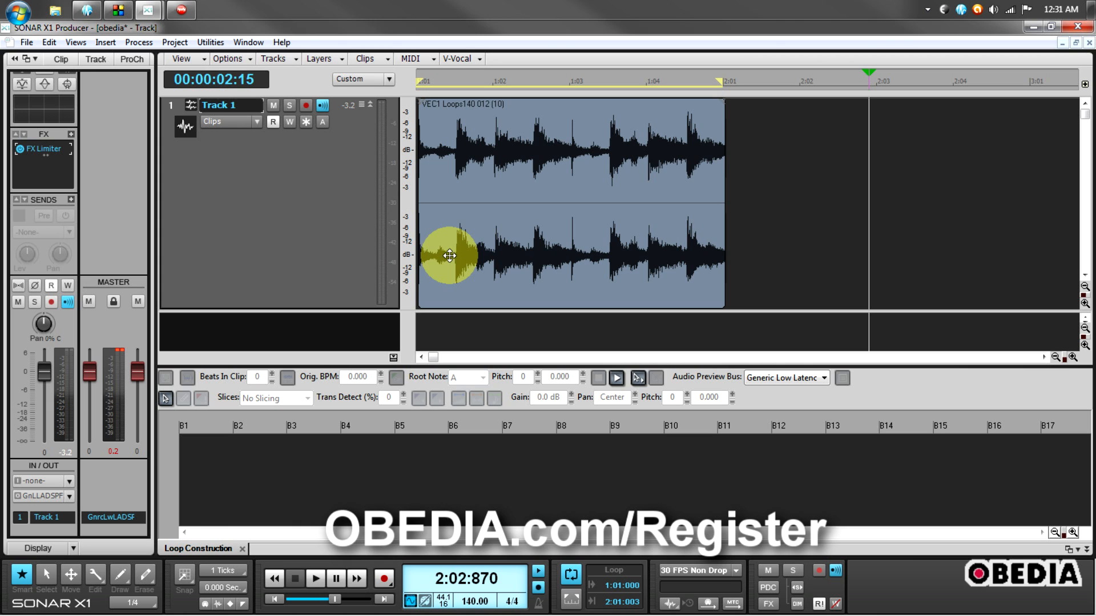
pyautogui.moveTo(459, 260)
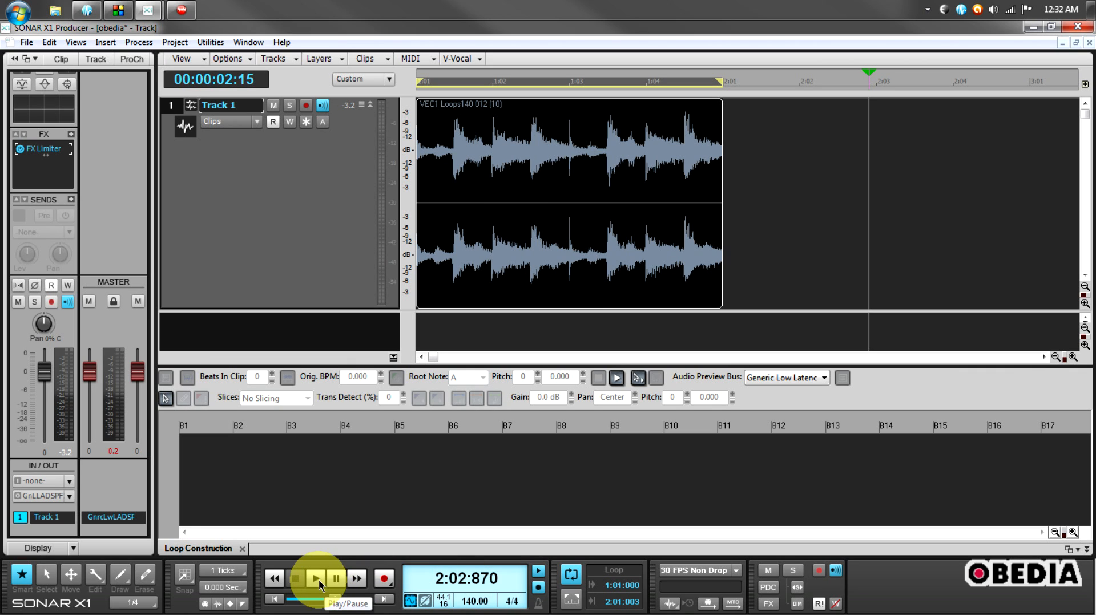
# Audition the loop, restore project tempo to 140, and enable AudioSnap on the clip (4 beats, 140 BPM)
pyautogui.click(314, 579)
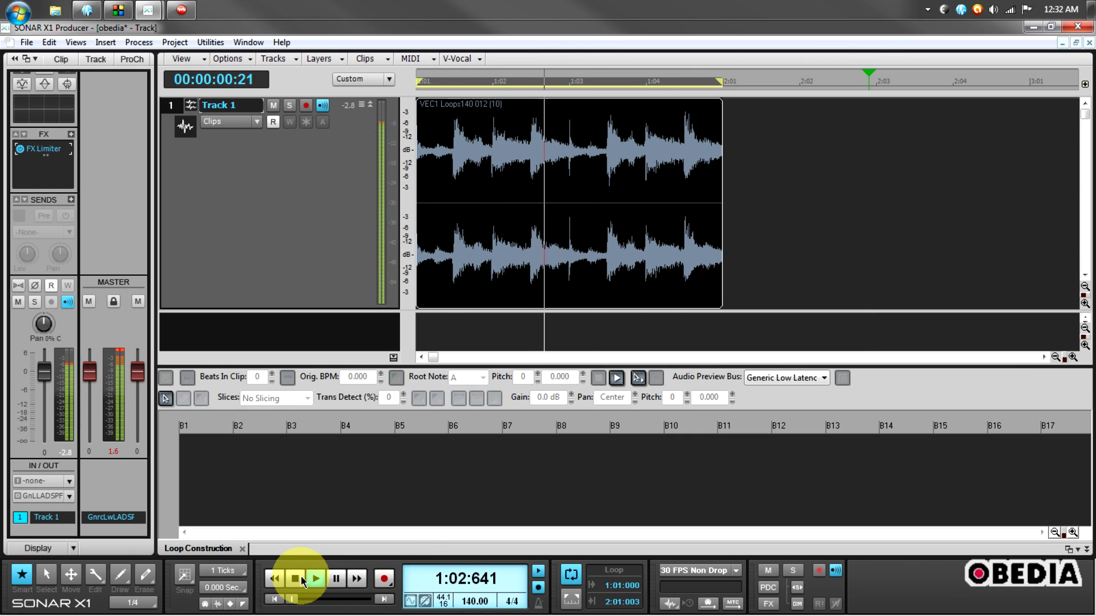
pyautogui.click(315, 578)
pyautogui.write('100')
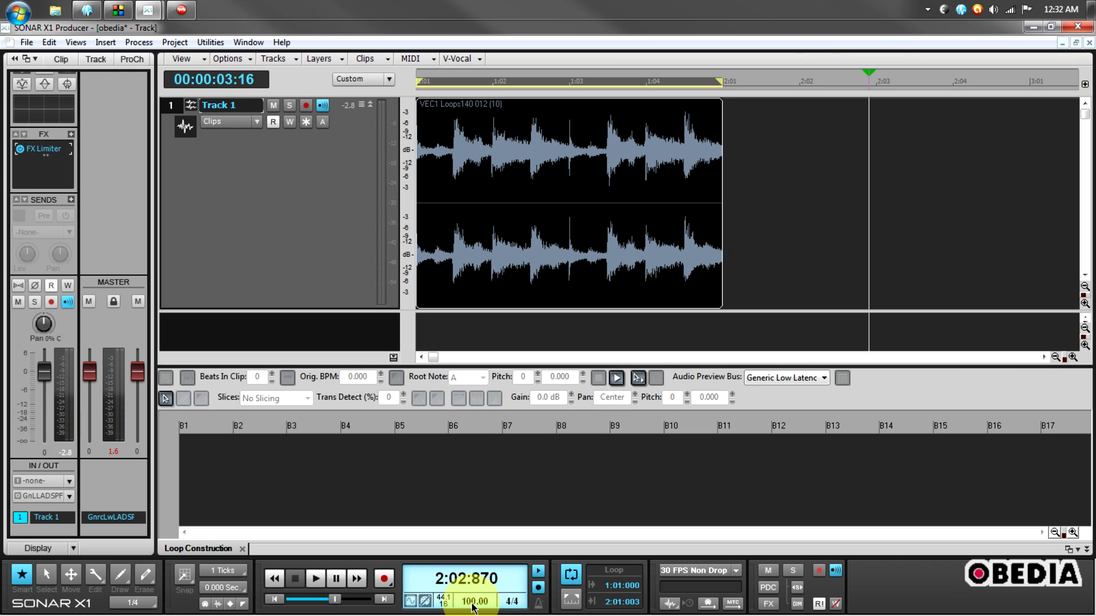
pyautogui.click(314, 578)
pyautogui.write('140')
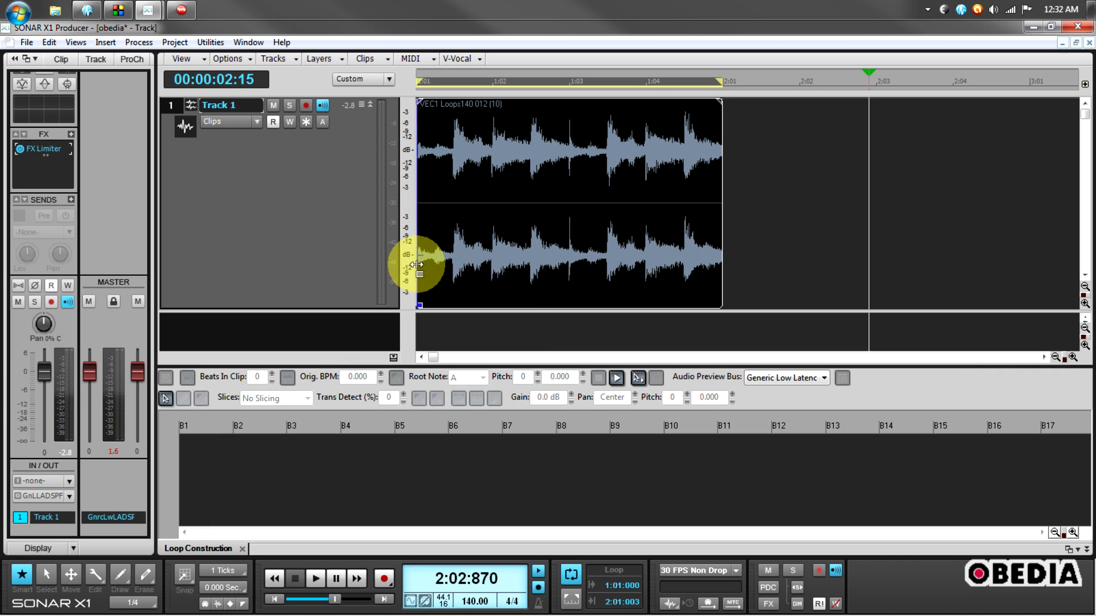
pyautogui.moveTo(431, 257)
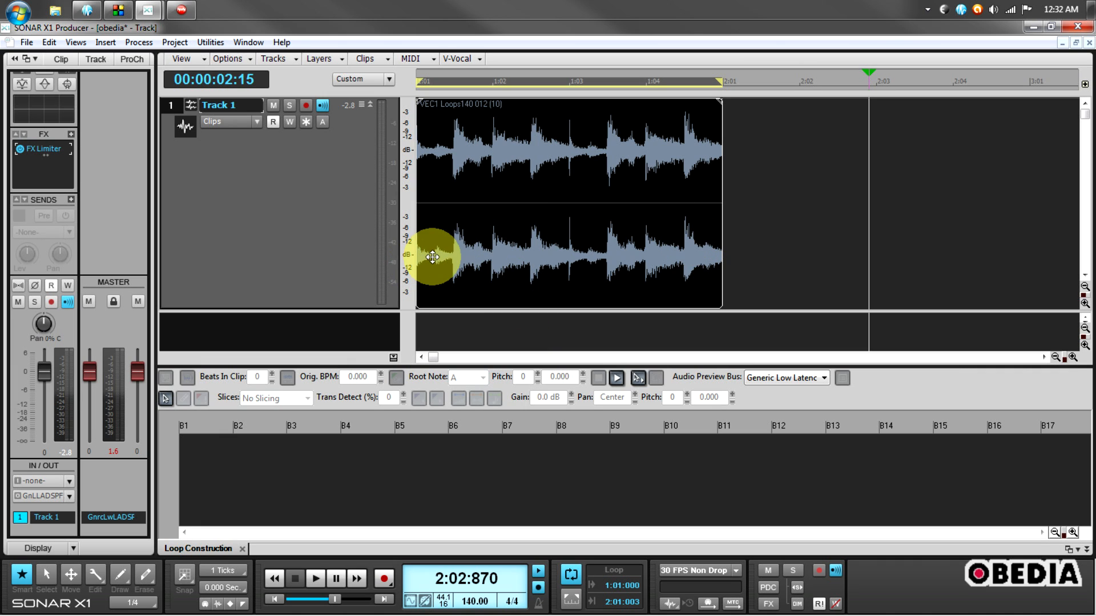
pyautogui.moveTo(453, 184)
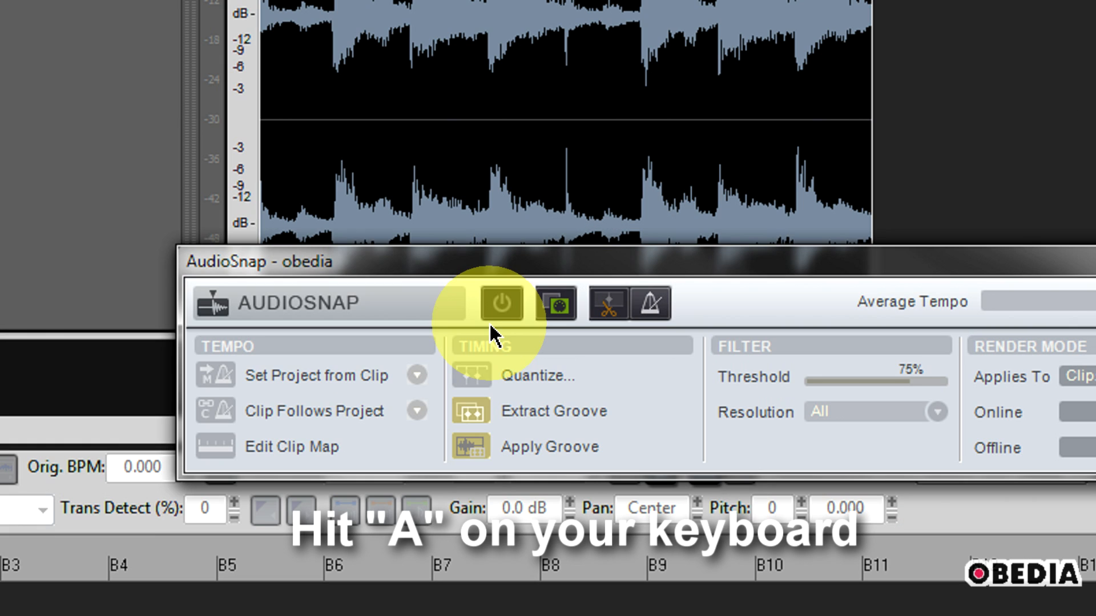
pyautogui.moveTo(500, 303)
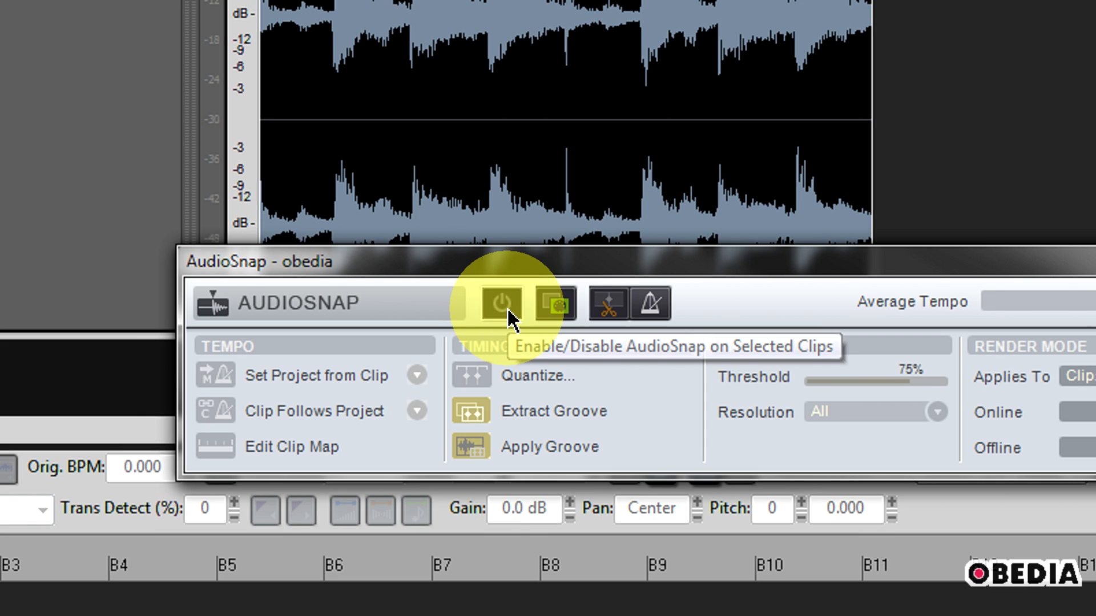
pyautogui.click(500, 303)
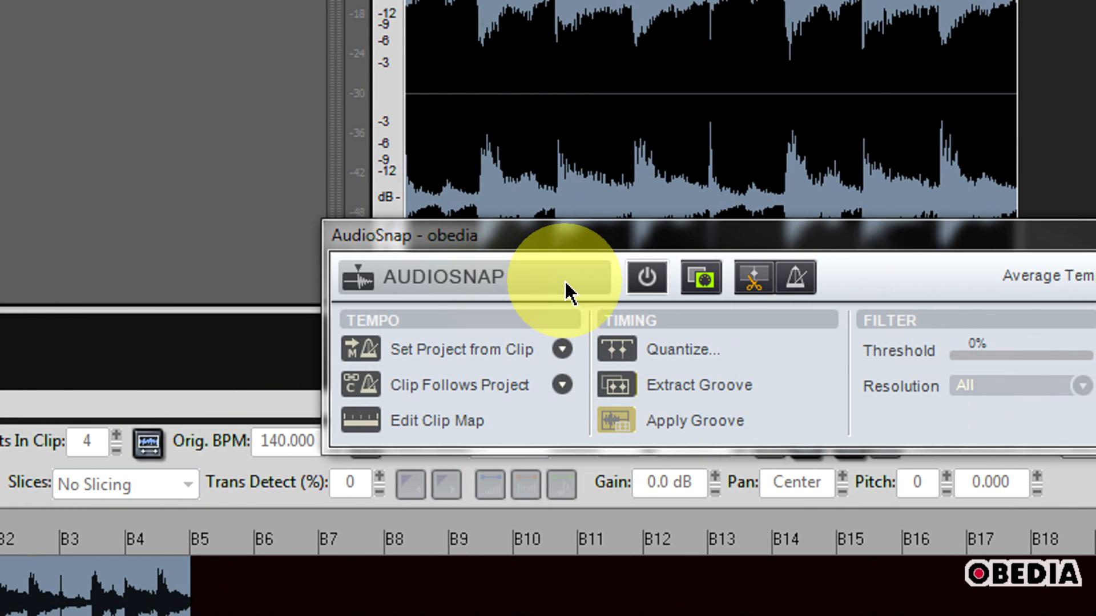
pyautogui.moveTo(514, 271)
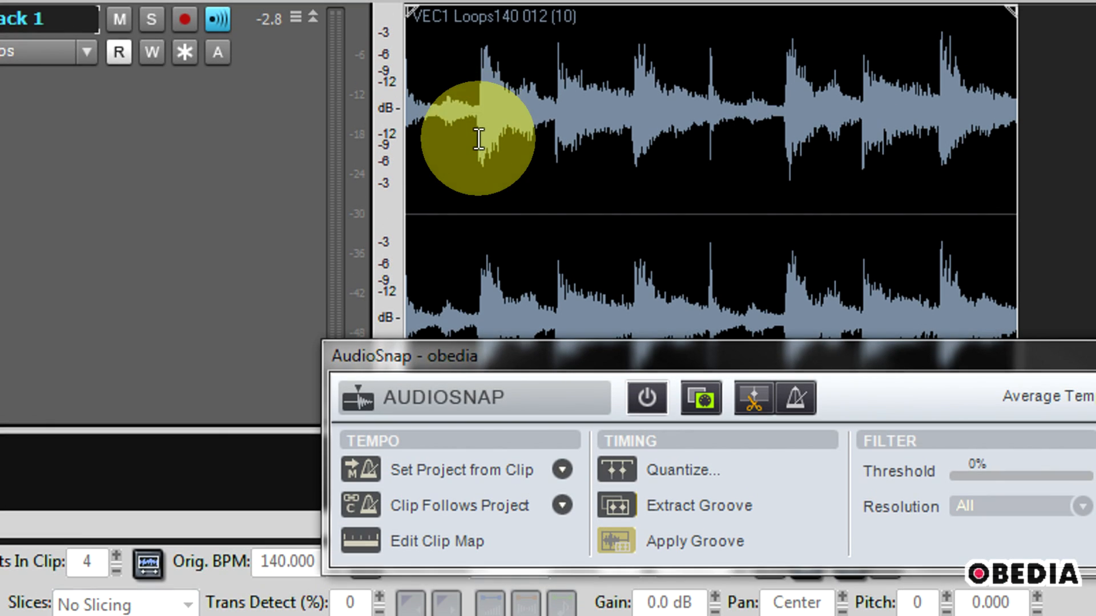
pyautogui.moveTo(552, 151)
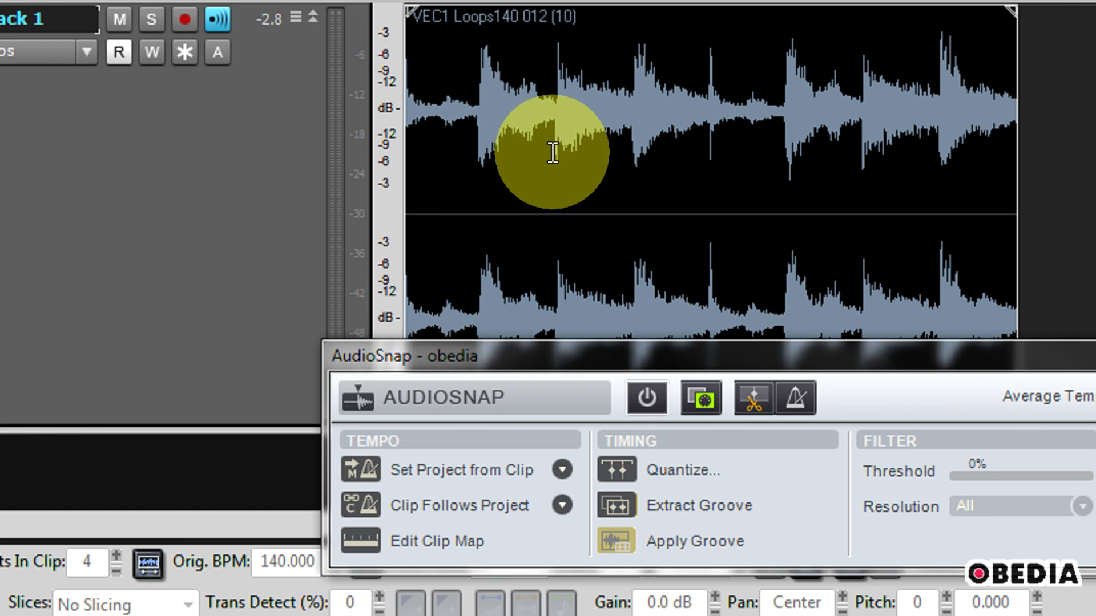
pyautogui.moveTo(508, 181)
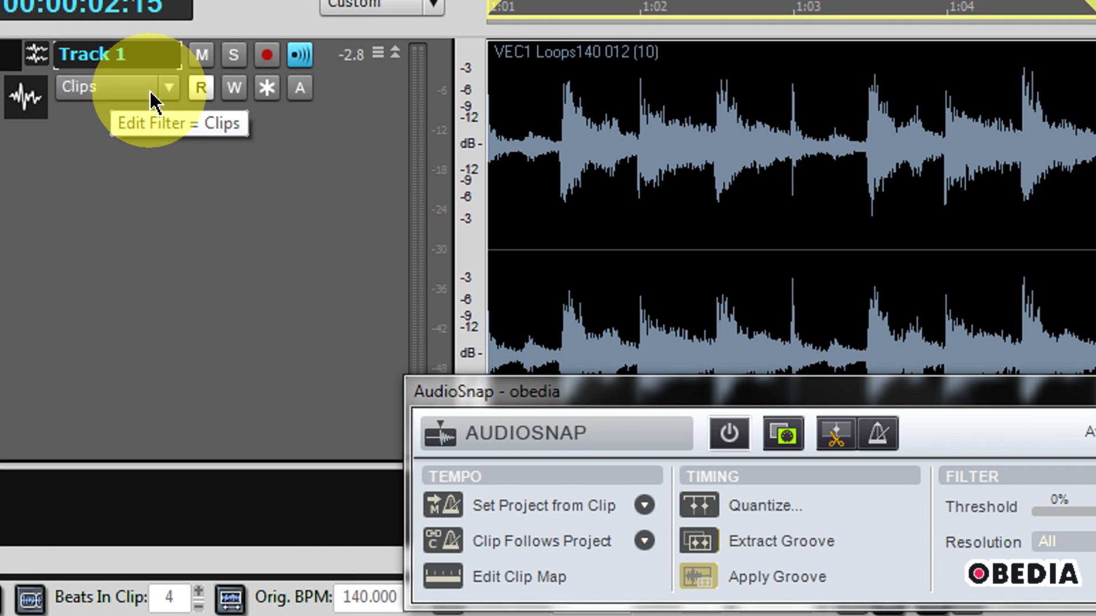
# Set Track 1's Edit Filter to Audio Transients to reveal the loop's transient markers
pyautogui.click(168, 88)
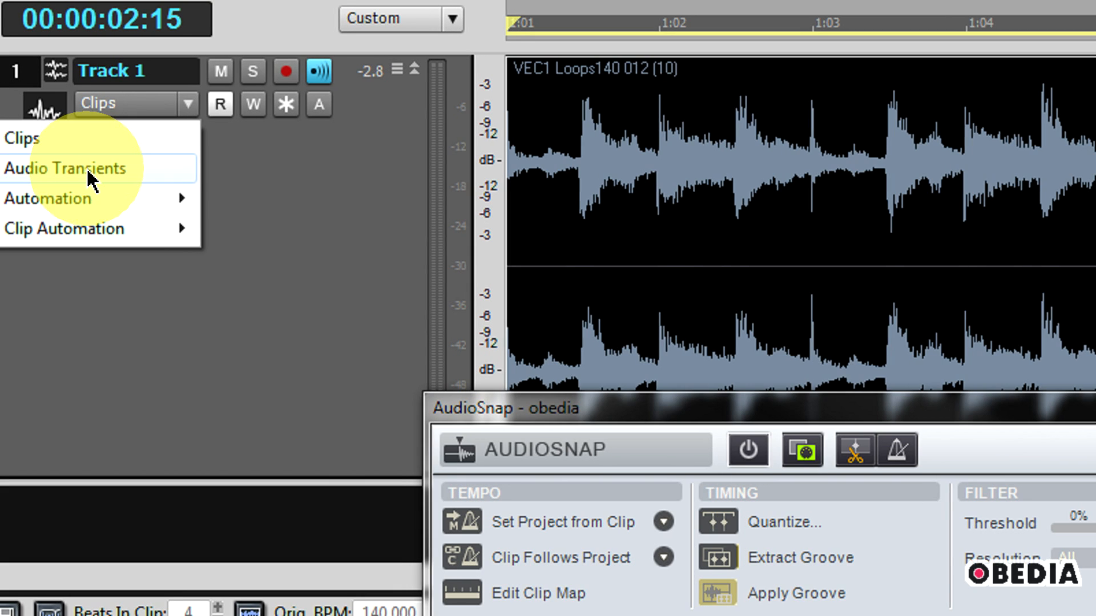
pyautogui.click(65, 168)
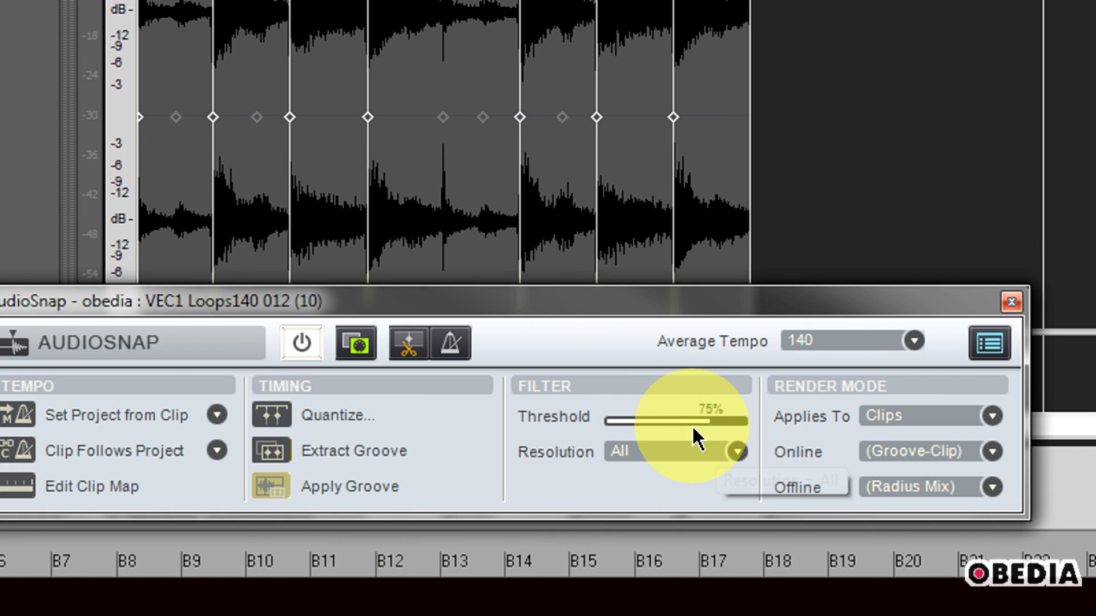
pyautogui.moveTo(695, 438)
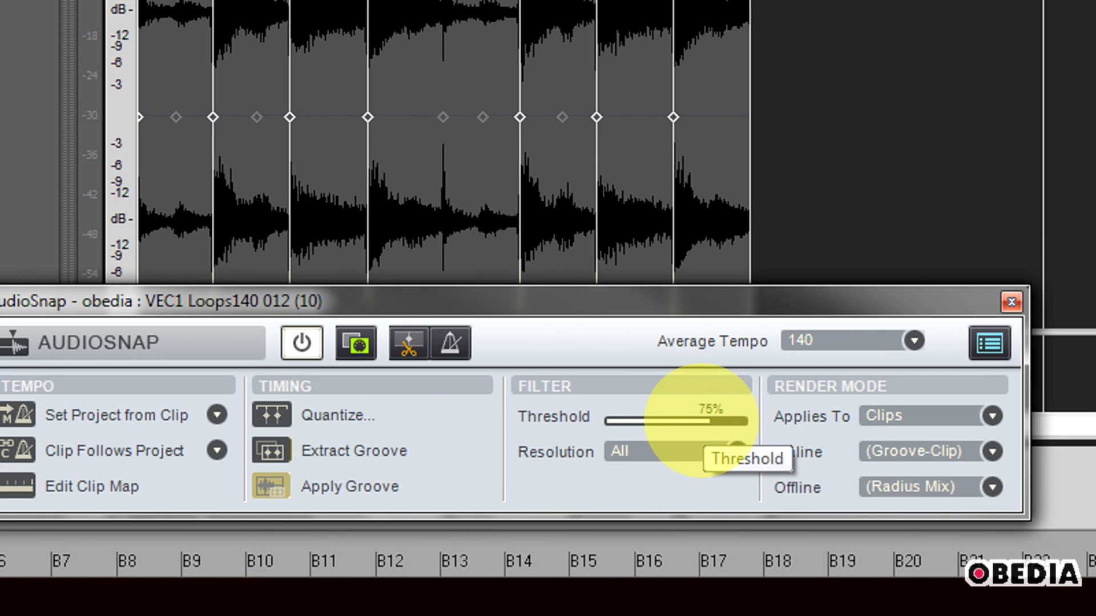
# Adjust the AudioSnap Threshold slider down and up, settling it at 76%
pyautogui.moveTo(713, 419); pyautogui.dragTo(641, 419)
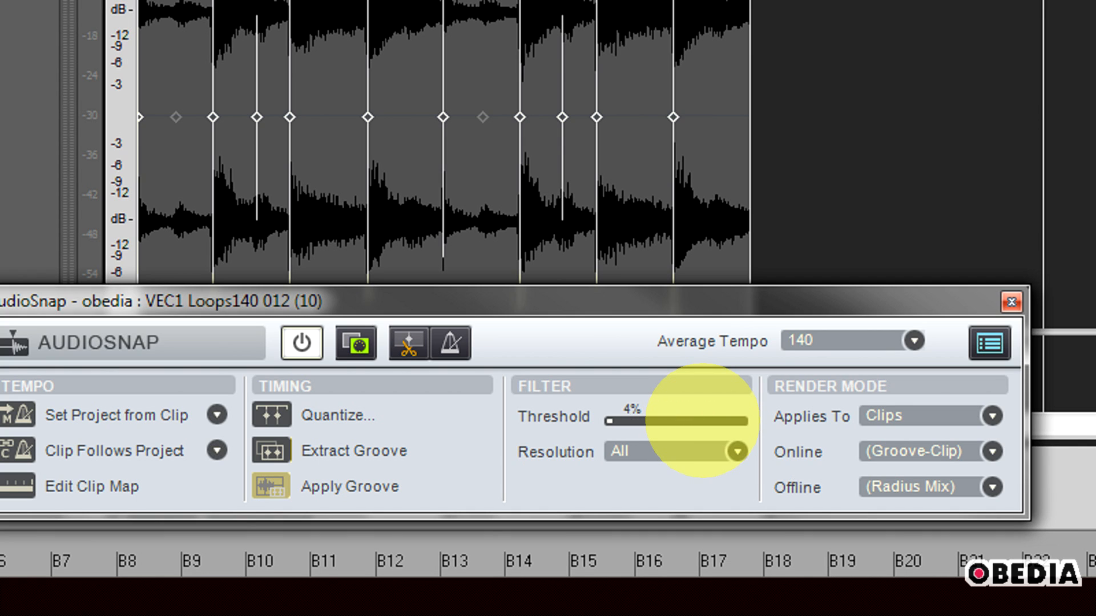
pyautogui.moveTo(618, 423); pyautogui.dragTo(632, 422)
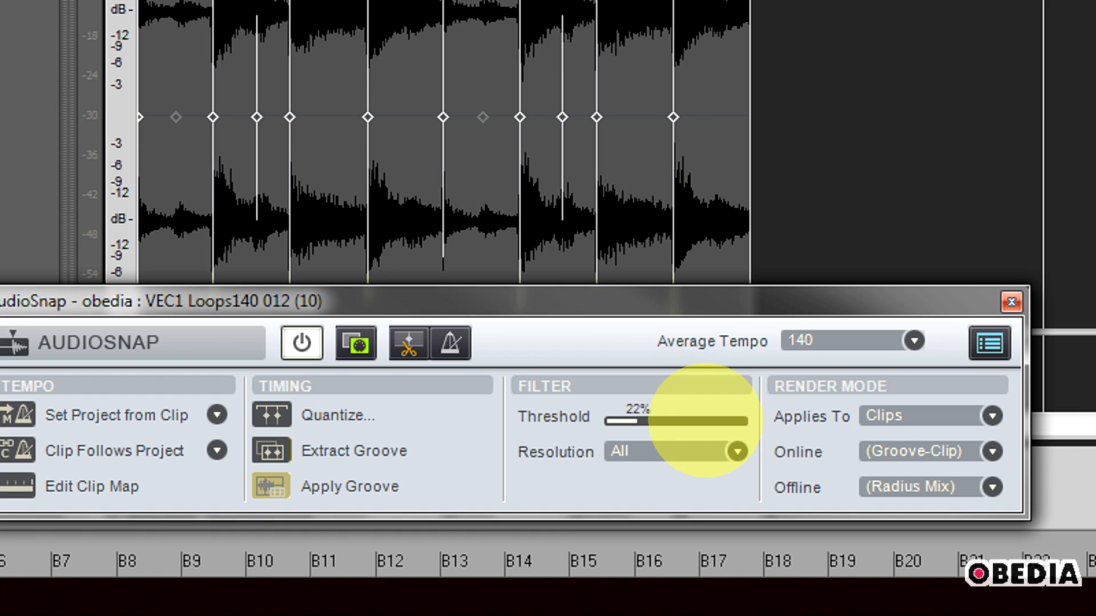
pyautogui.moveTo(622, 417); pyautogui.dragTo(741, 418)
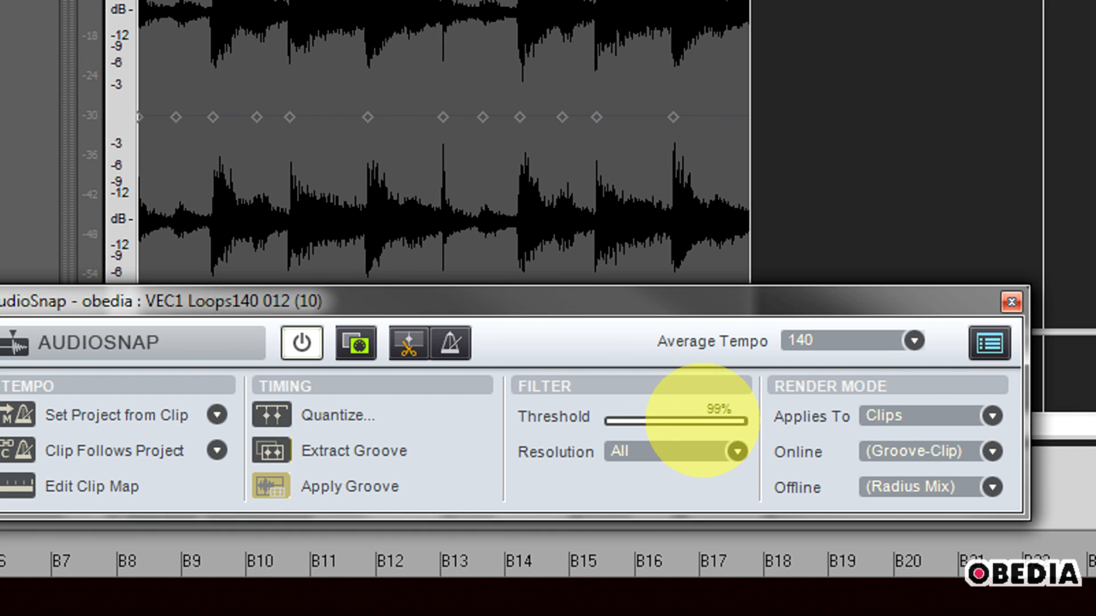
pyautogui.moveTo(737, 419); pyautogui.dragTo(713, 418)
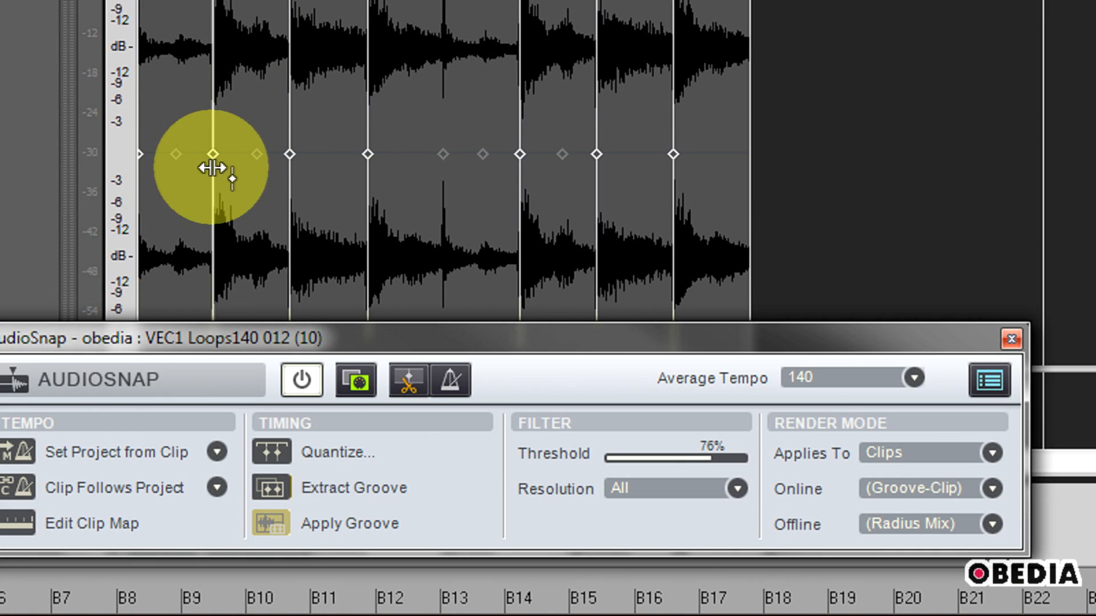
pyautogui.moveTo(667, 430)
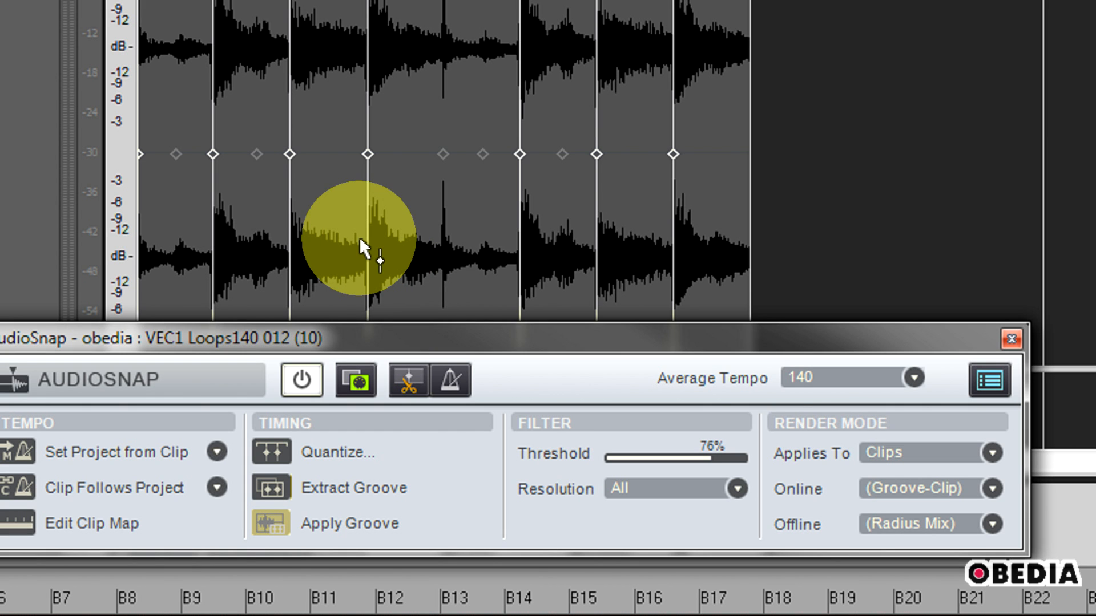
pyautogui.moveTo(391, 287)
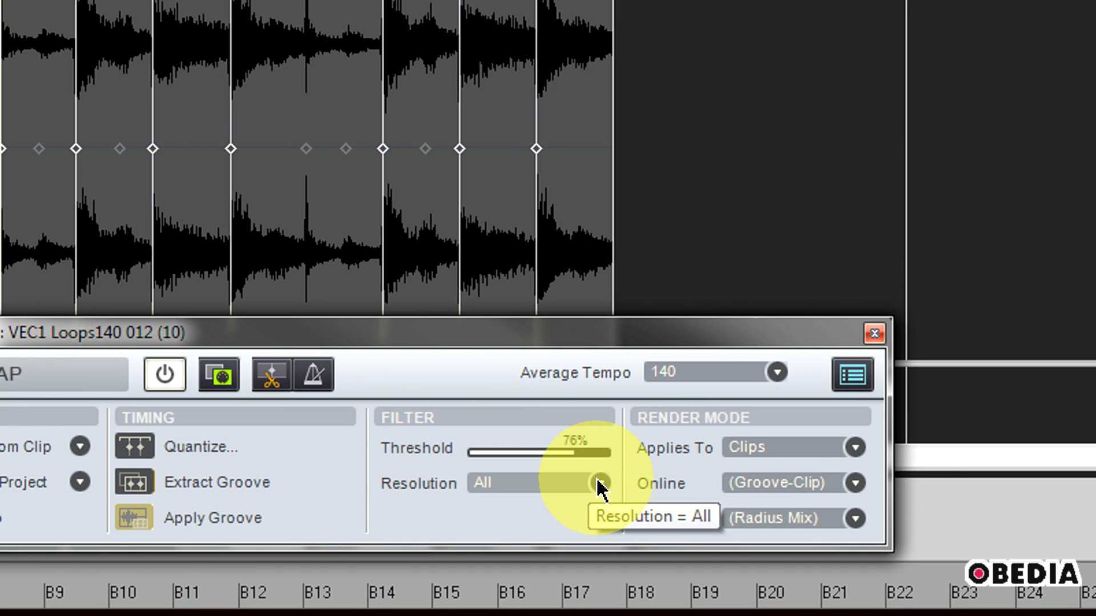
# Cycle the Filter Resolution through 1/2 and 1/4 triplet, then set it back to All
pyautogui.click(598, 483)
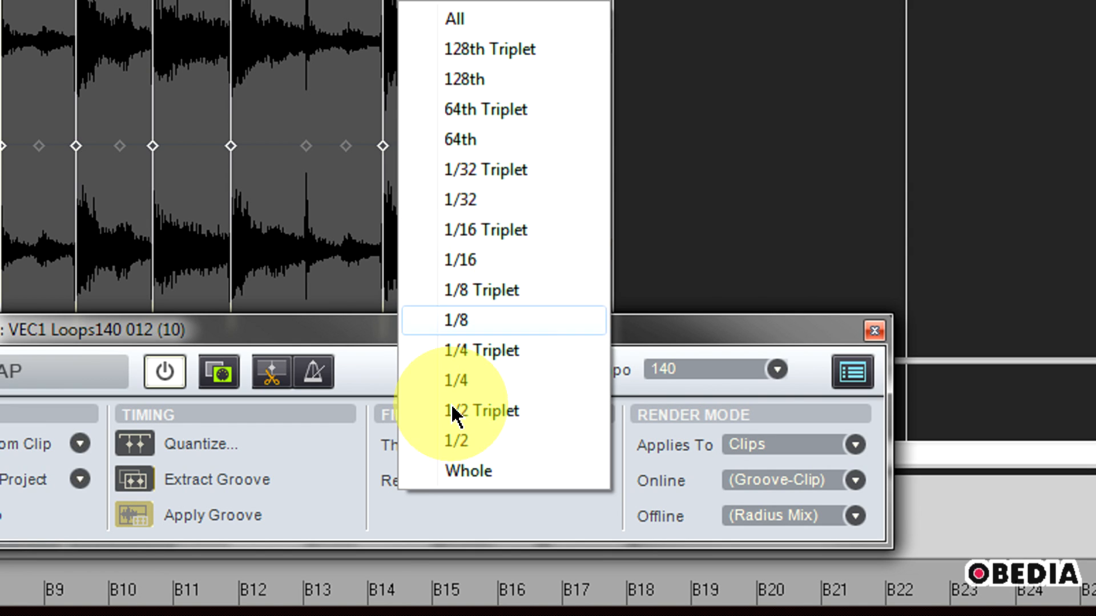
pyautogui.click(453, 18)
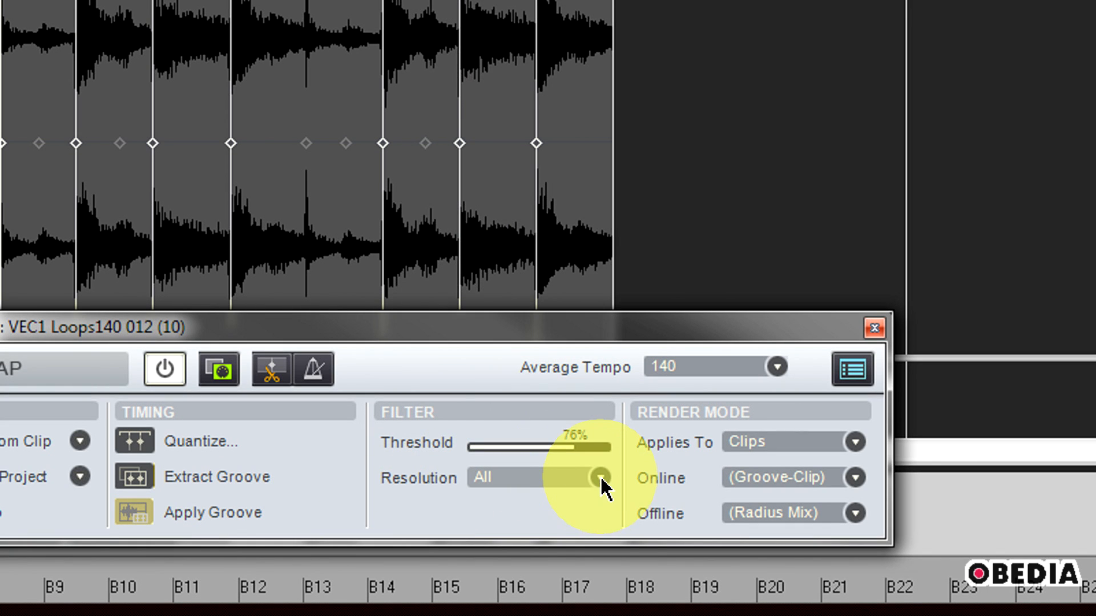
pyautogui.click(599, 477)
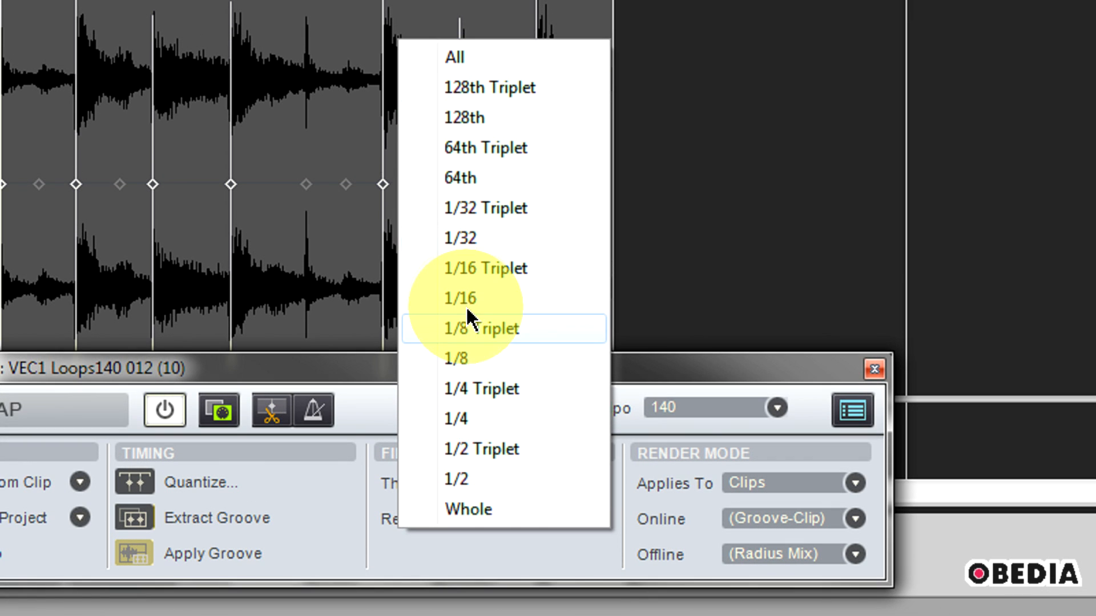
pyautogui.click(459, 298)
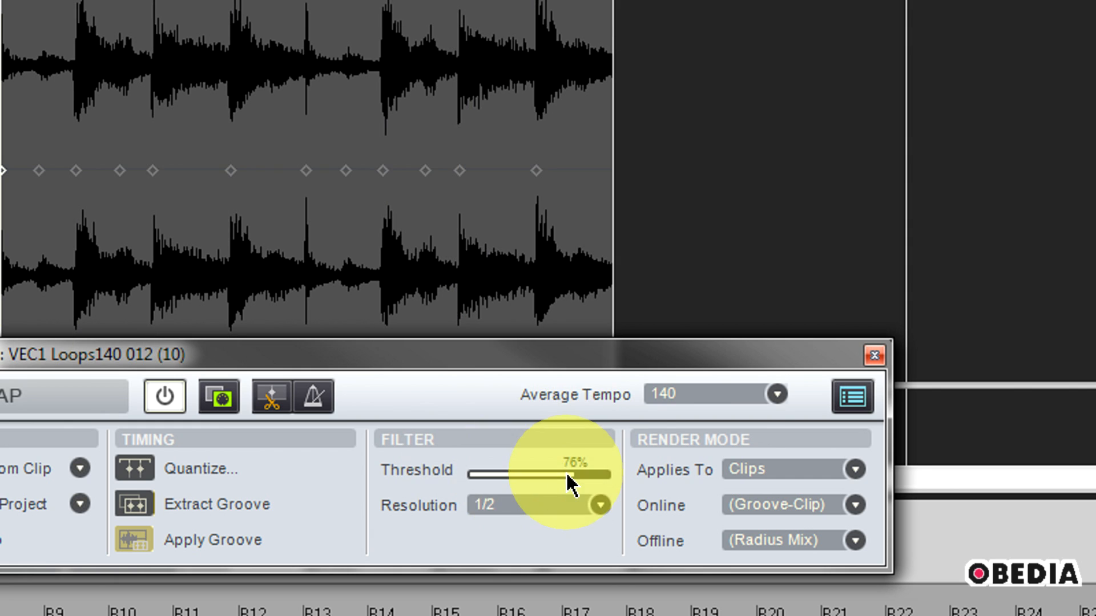
pyautogui.click(600, 505)
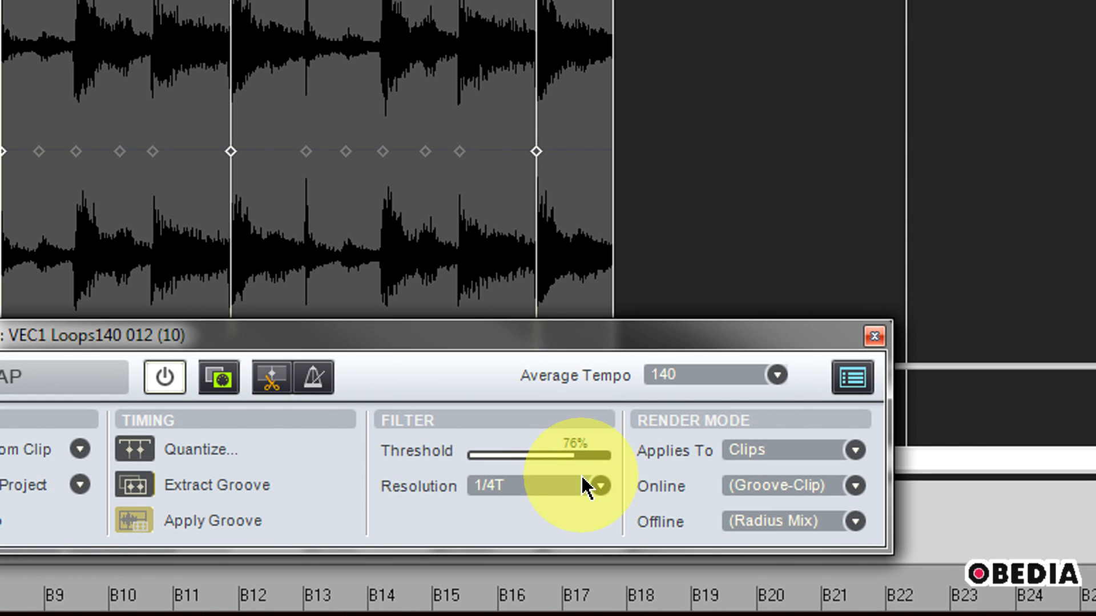
pyautogui.click(597, 485)
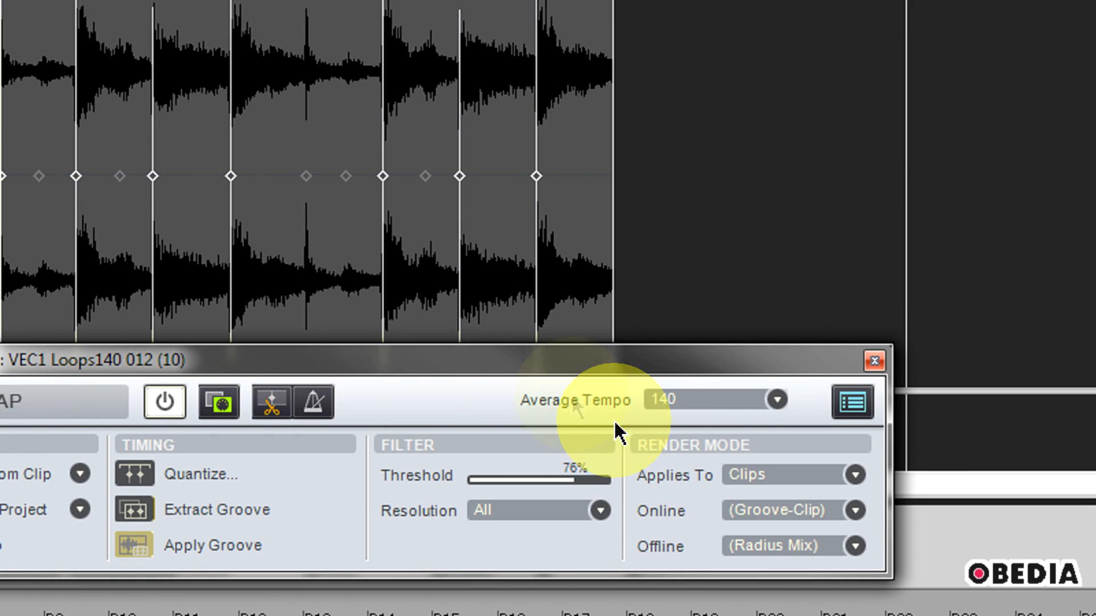
pyautogui.moveTo(419, 434)
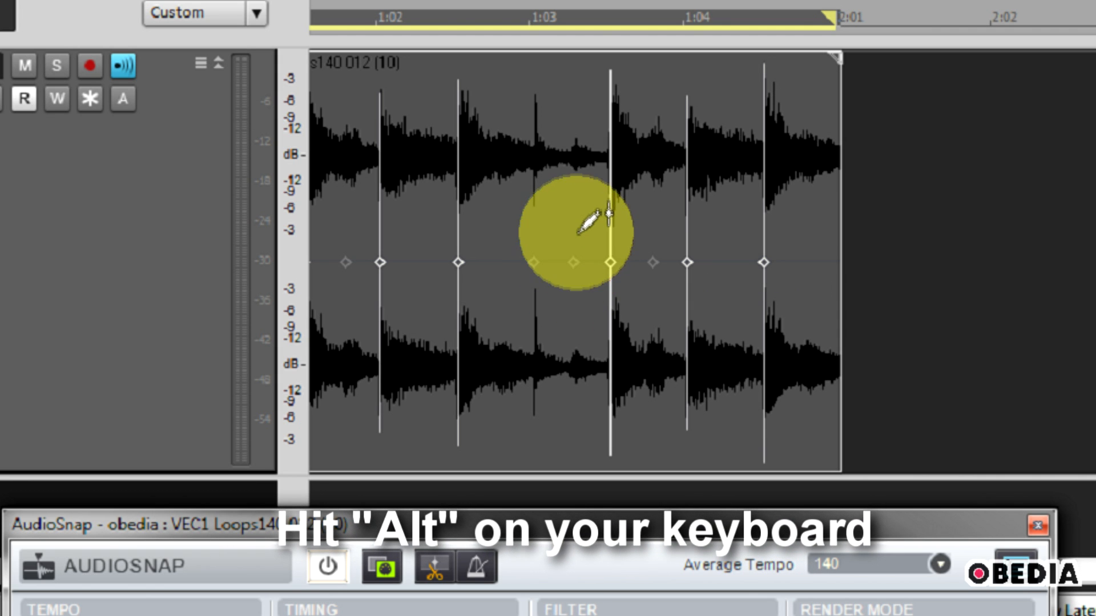
pyautogui.moveTo(496, 230)
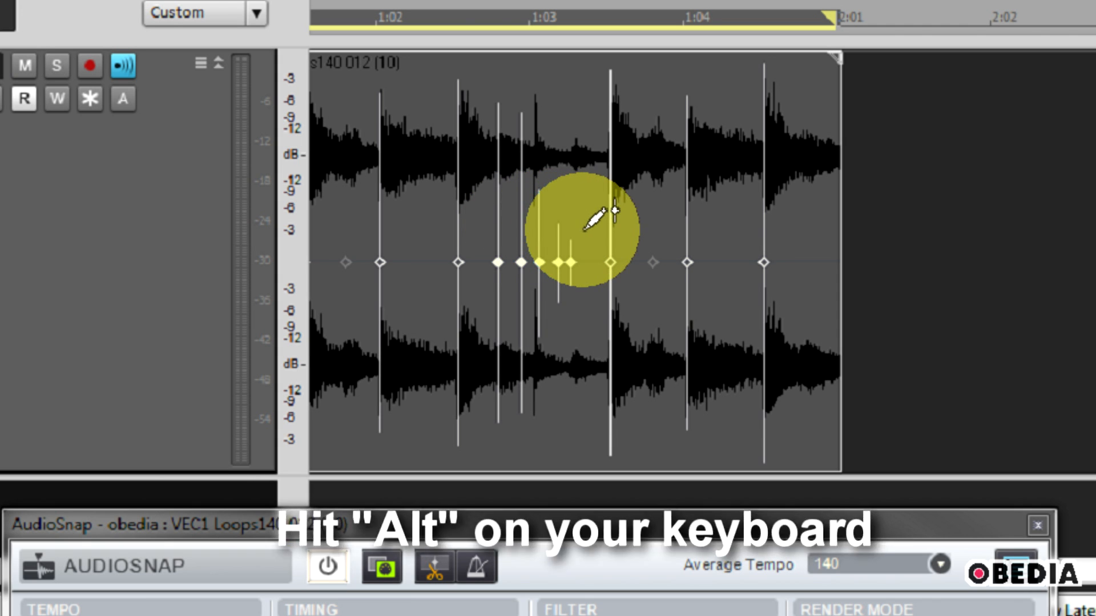
# Insert extra manual transient markers inside the loop clip using Alt
pyautogui.press('alt')
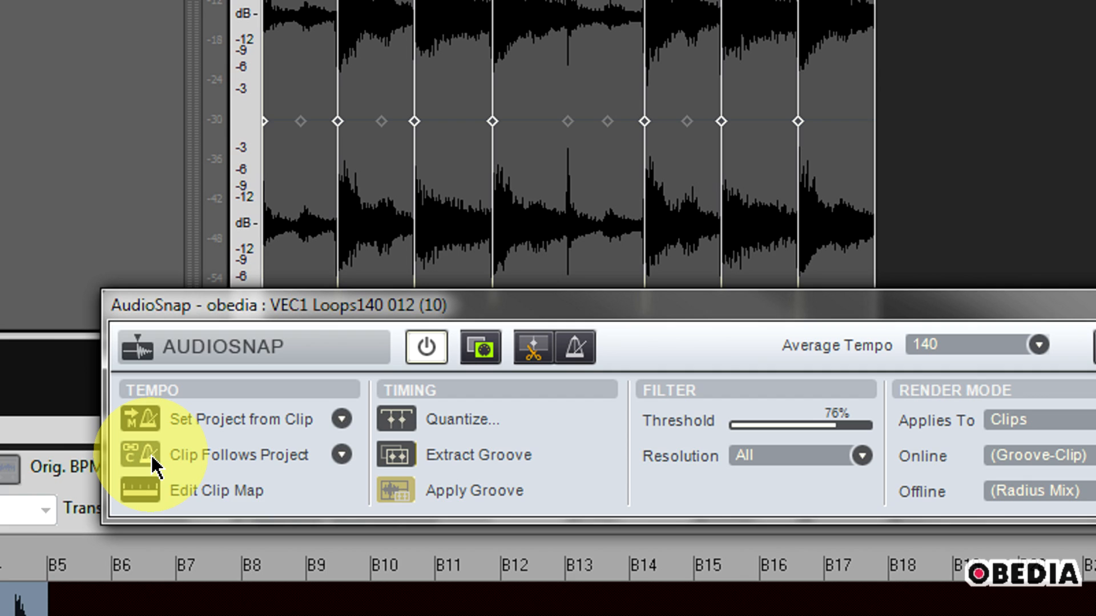
pyautogui.moveTo(154, 465)
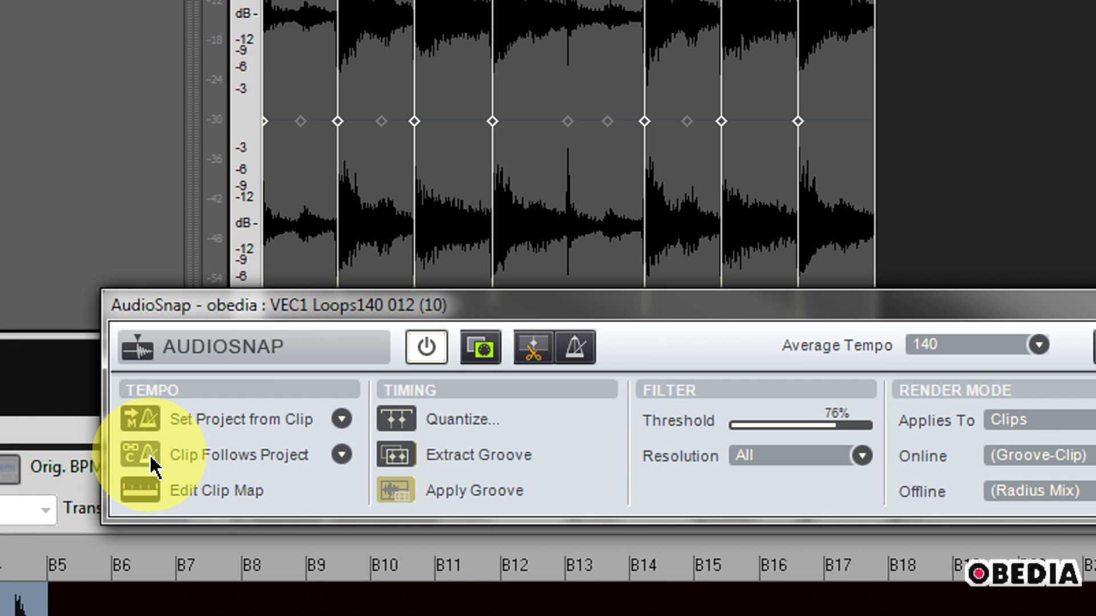
# Show the Clip Follows Project options list, with Clip currently checked
pyautogui.click(341, 455)
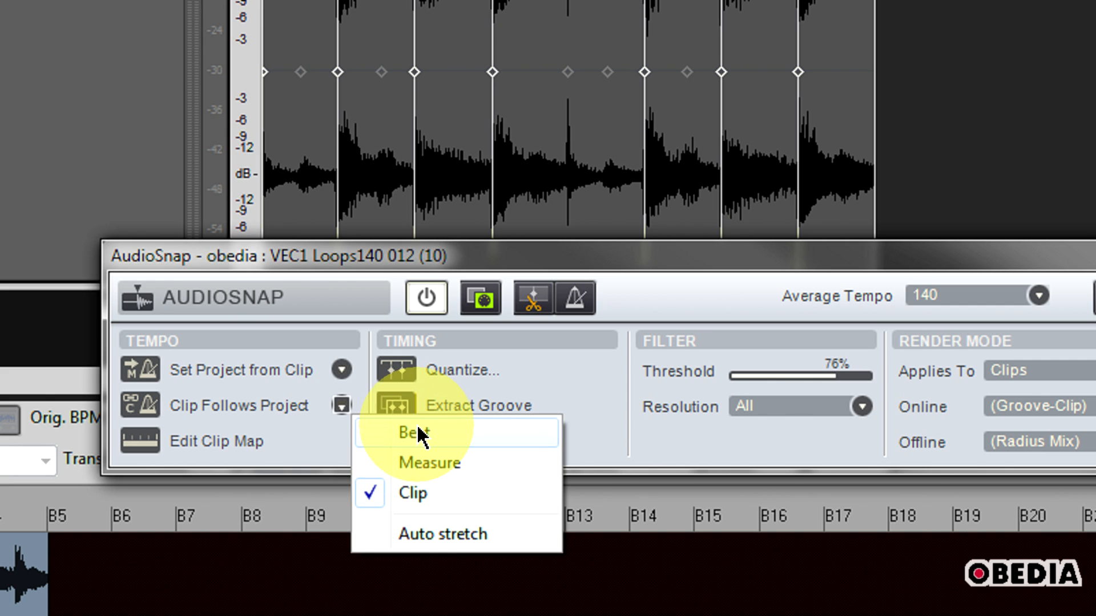
pyautogui.moveTo(428, 462)
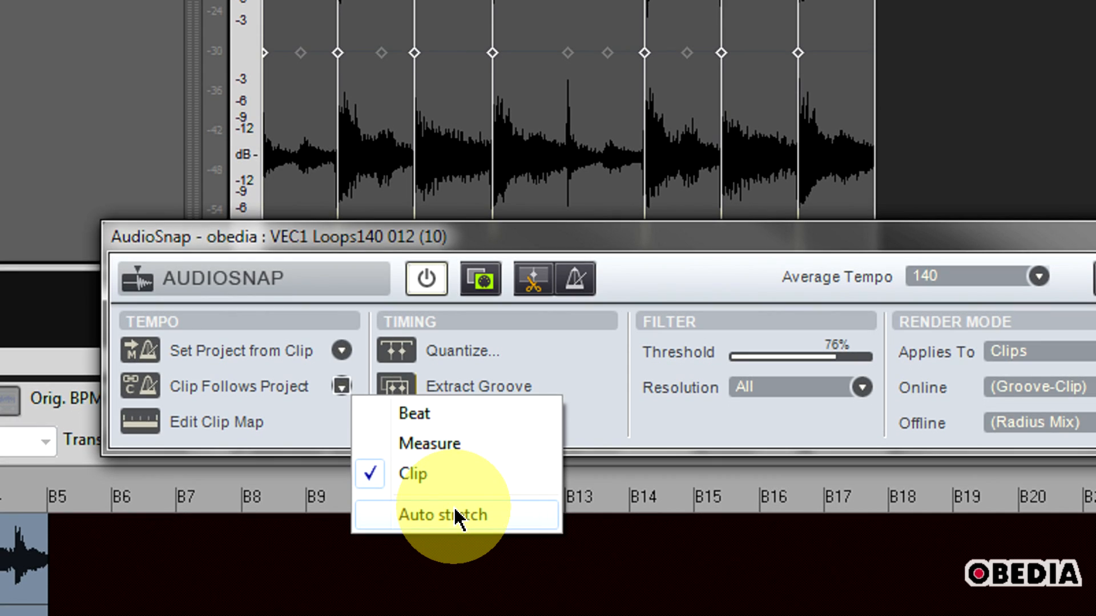
pyautogui.moveTo(440, 475)
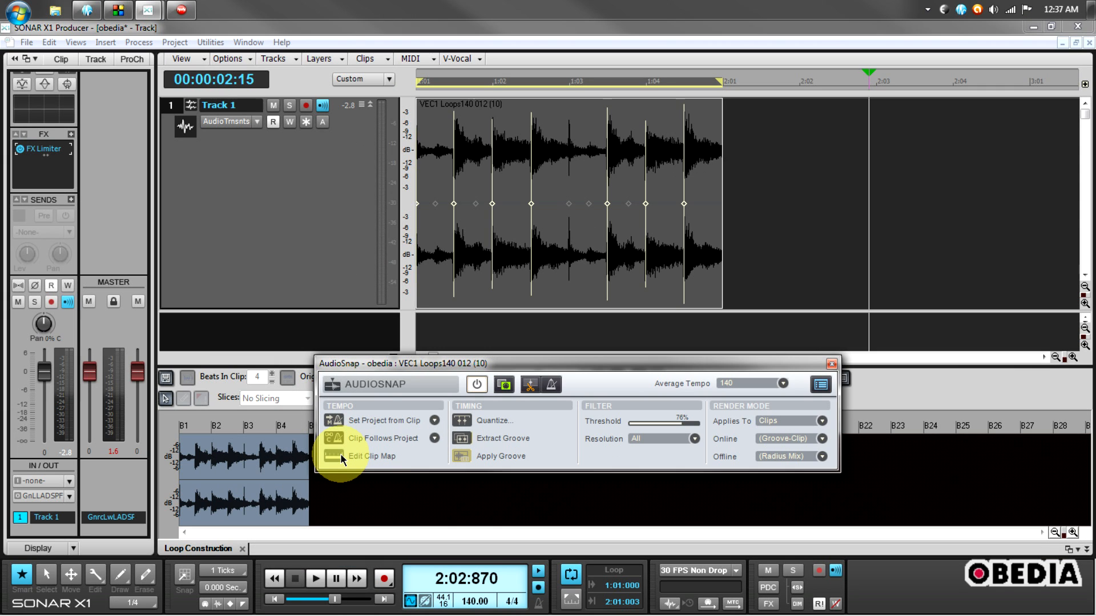
# Display the clip's beat map, view the suggested average tempos, and dismiss them keeping 140
pyautogui.click(371, 456)
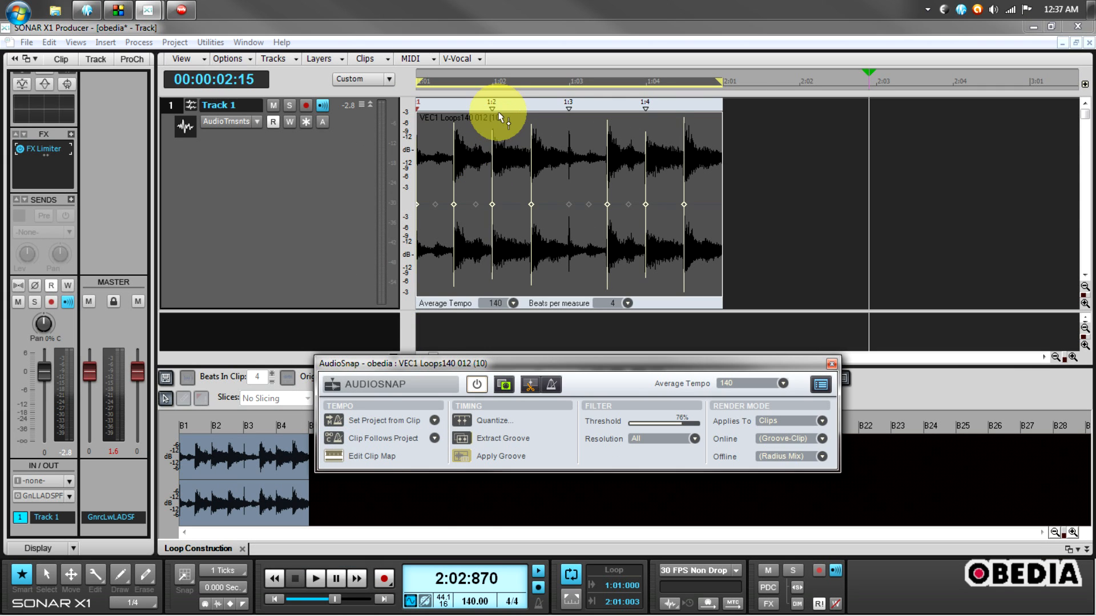
pyautogui.moveTo(490, 112)
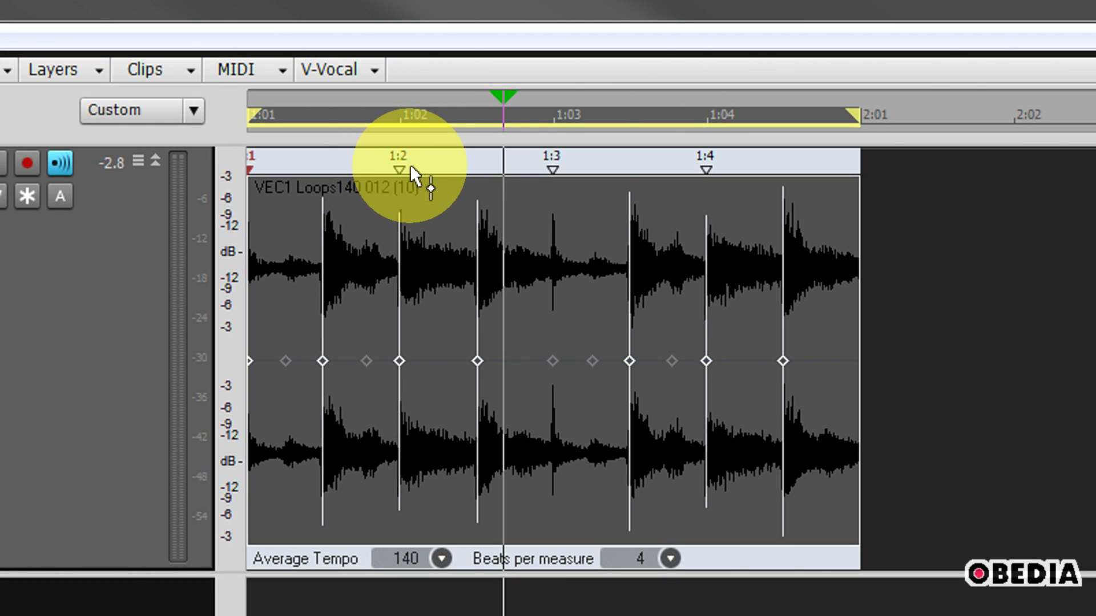
pyautogui.moveTo(413, 383)
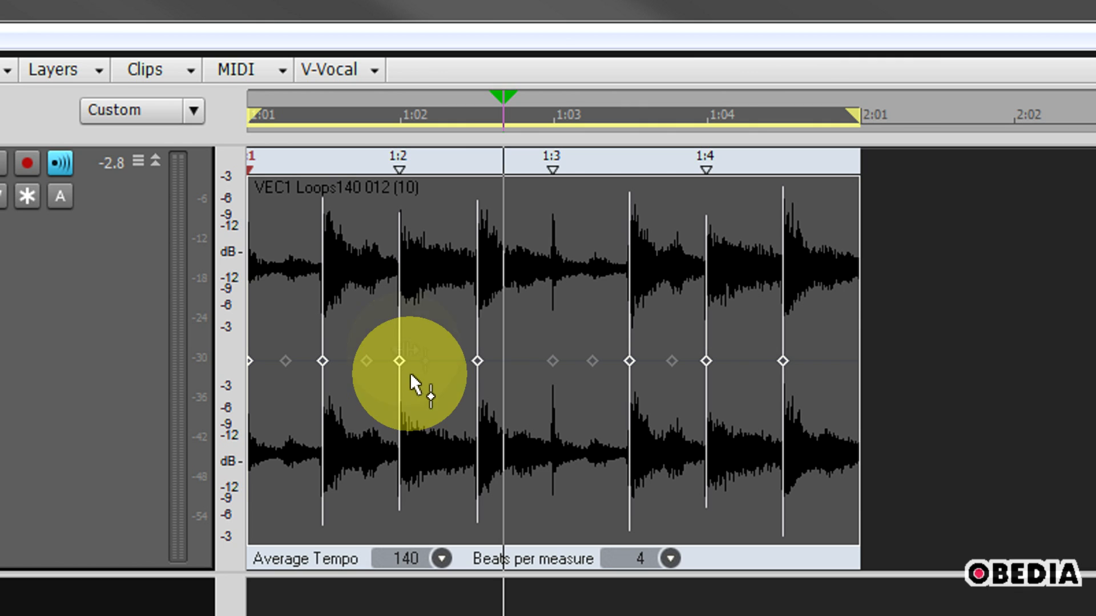
pyautogui.moveTo(437, 418)
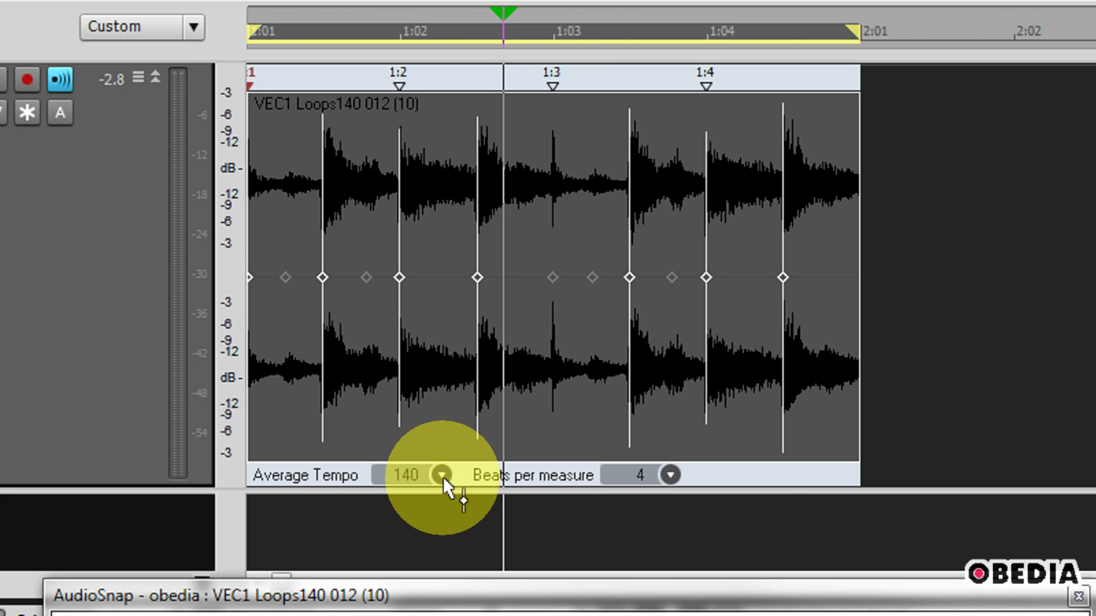
pyautogui.click(442, 474)
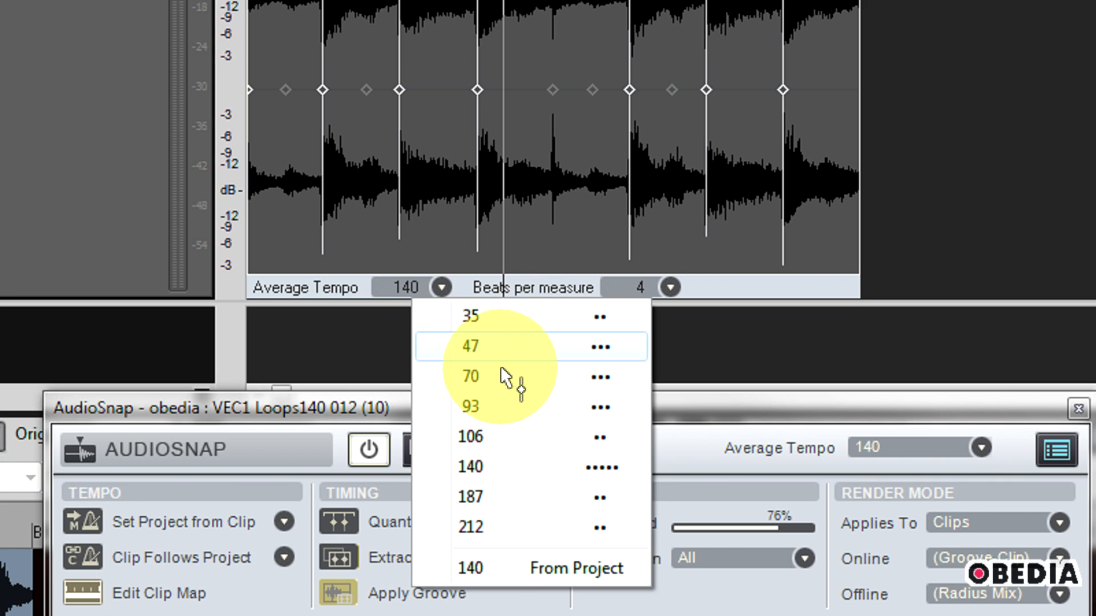
pyautogui.moveTo(762, 313)
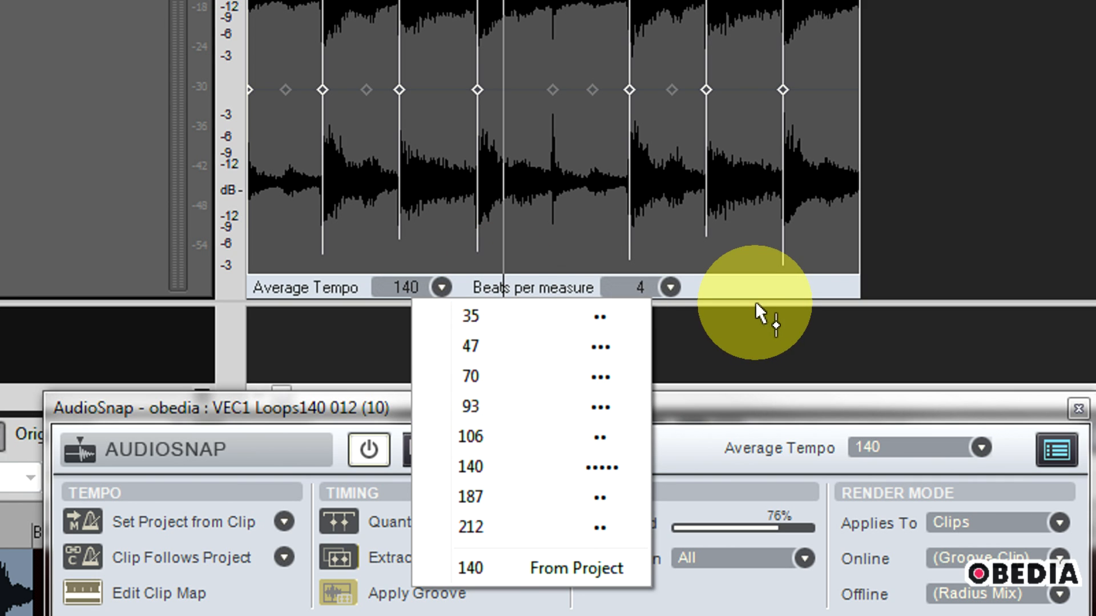
pyautogui.click(669, 288)
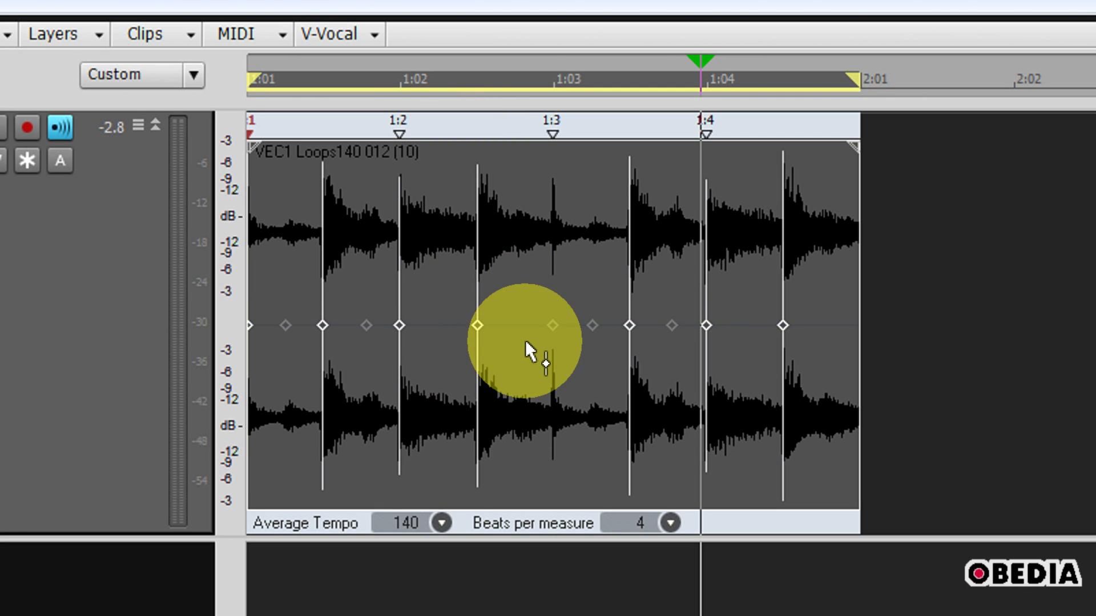
pyautogui.moveTo(402, 151)
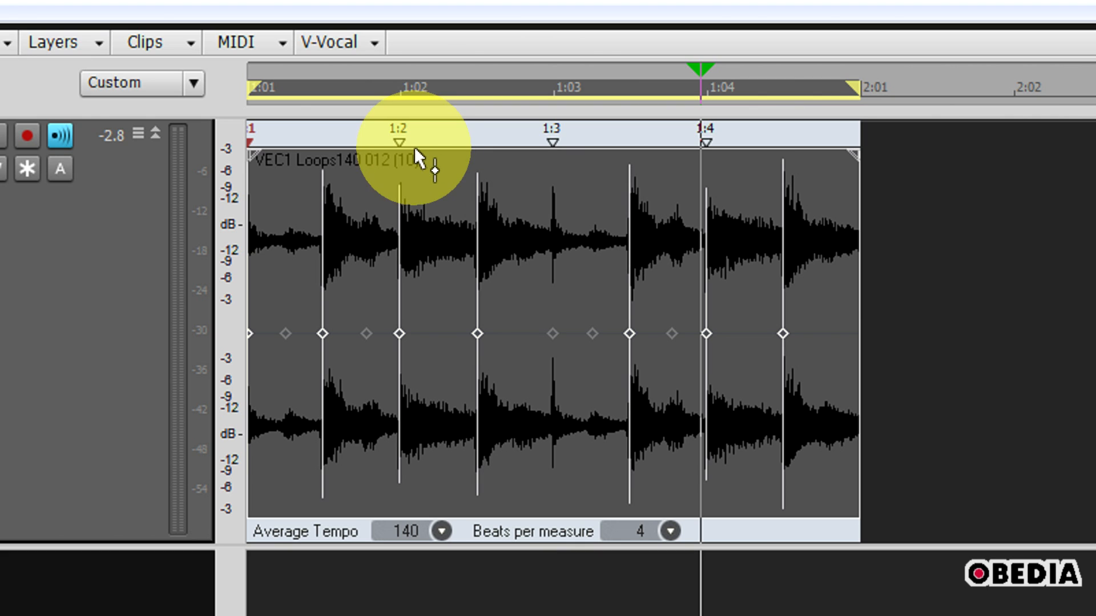
pyautogui.moveTo(489, 346)
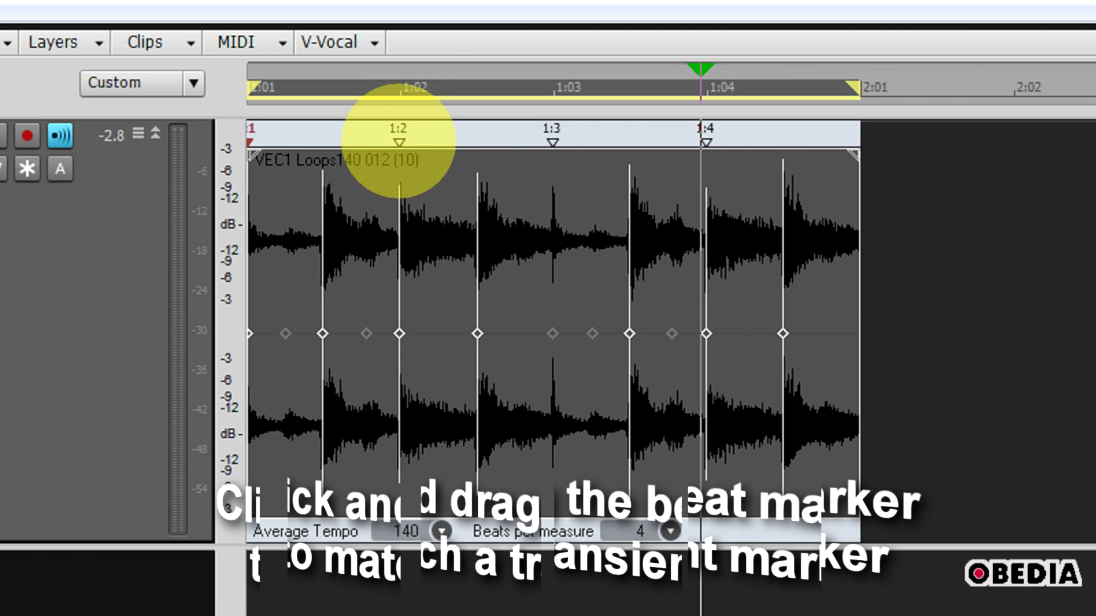
# Drag the 1:2 and 1:3 beat markers onto transients, bringing average tempo to 80
pyautogui.moveTo(400, 136); pyautogui.dragTo(475, 136)
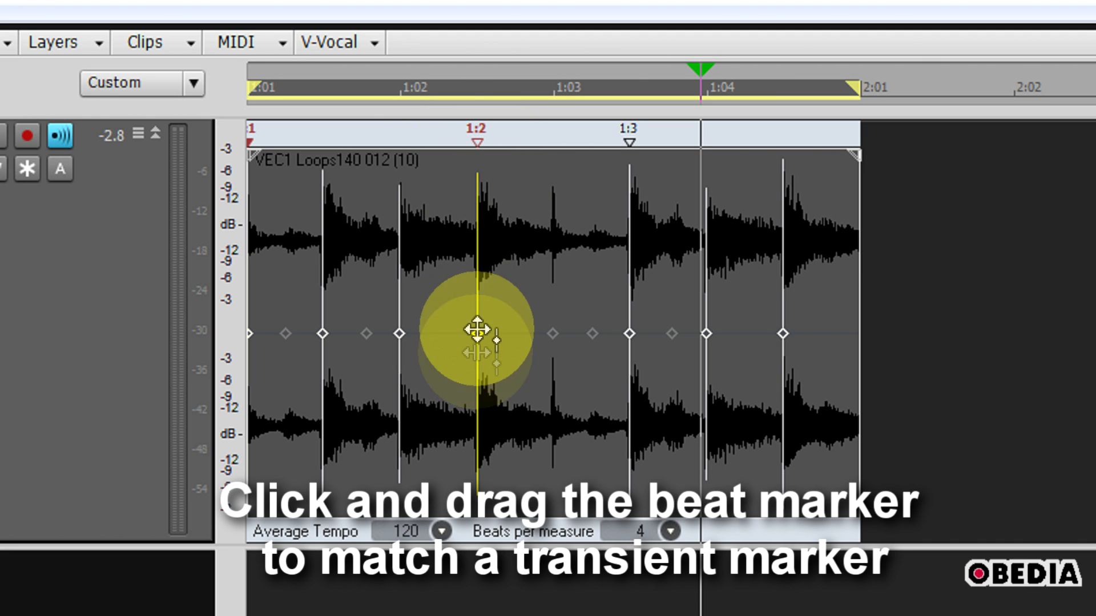
pyautogui.moveTo(472, 332); pyautogui.dragTo(399, 283)
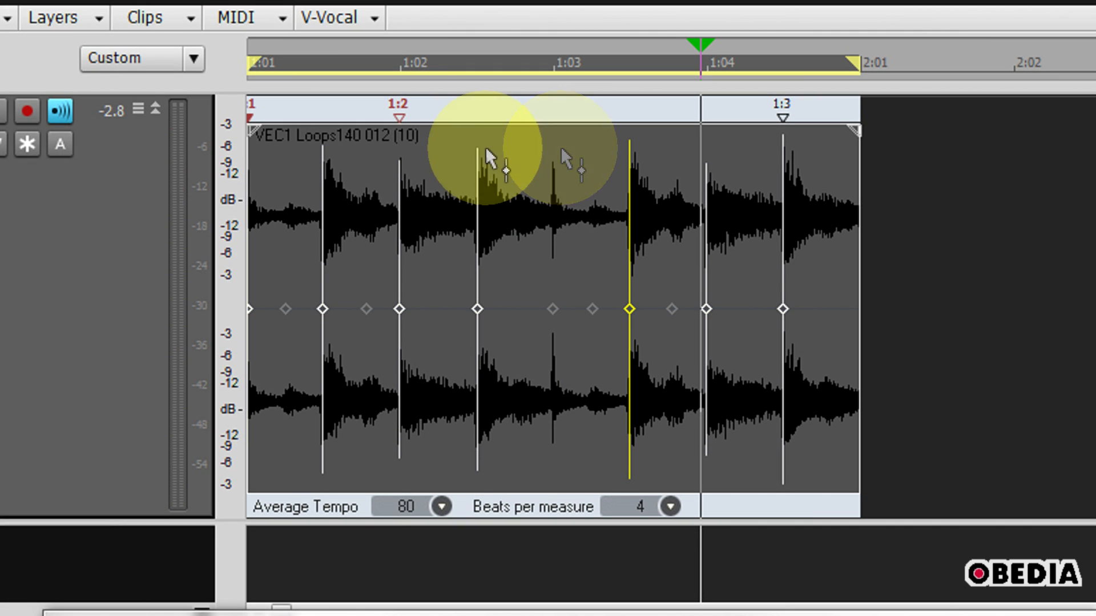
pyautogui.moveTo(629, 262)
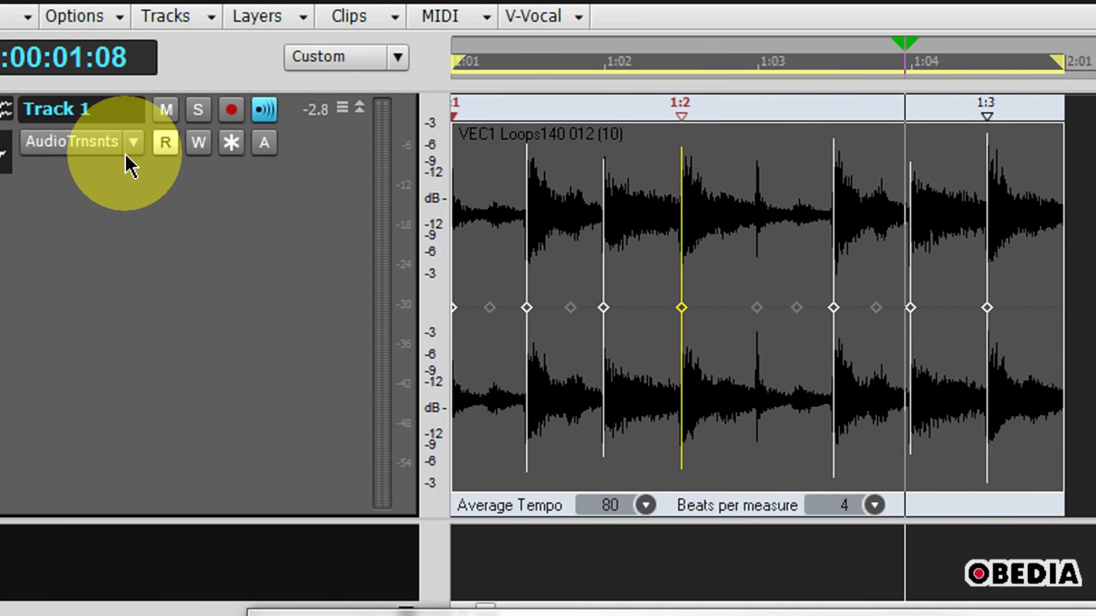
# Set the track's Edit Filter back to Clips for a plain waveform view
pyautogui.click(135, 142)
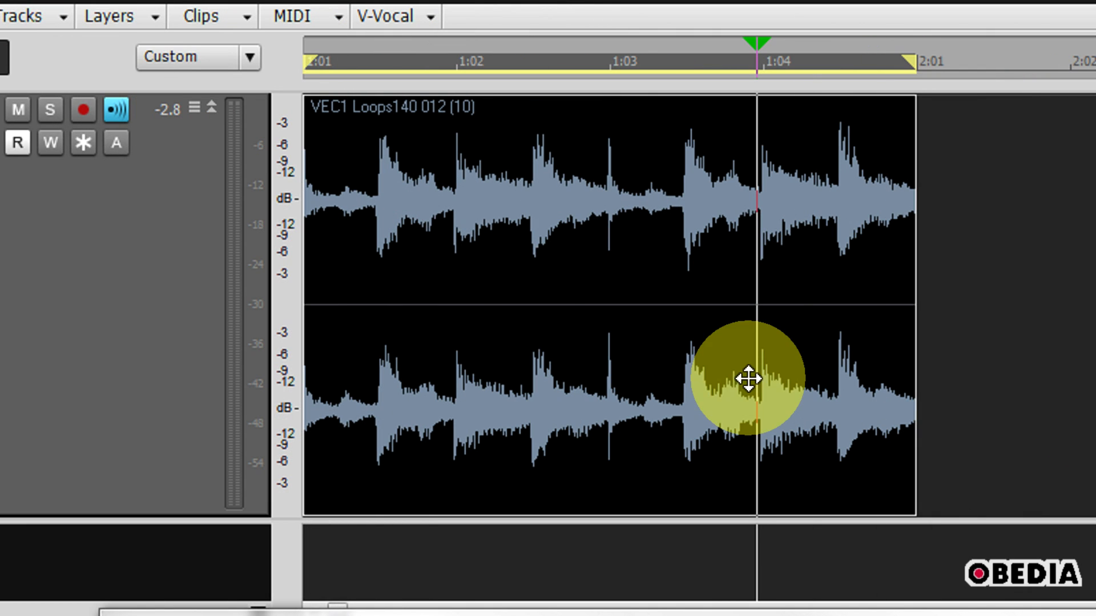
pyautogui.moveTo(468, 264)
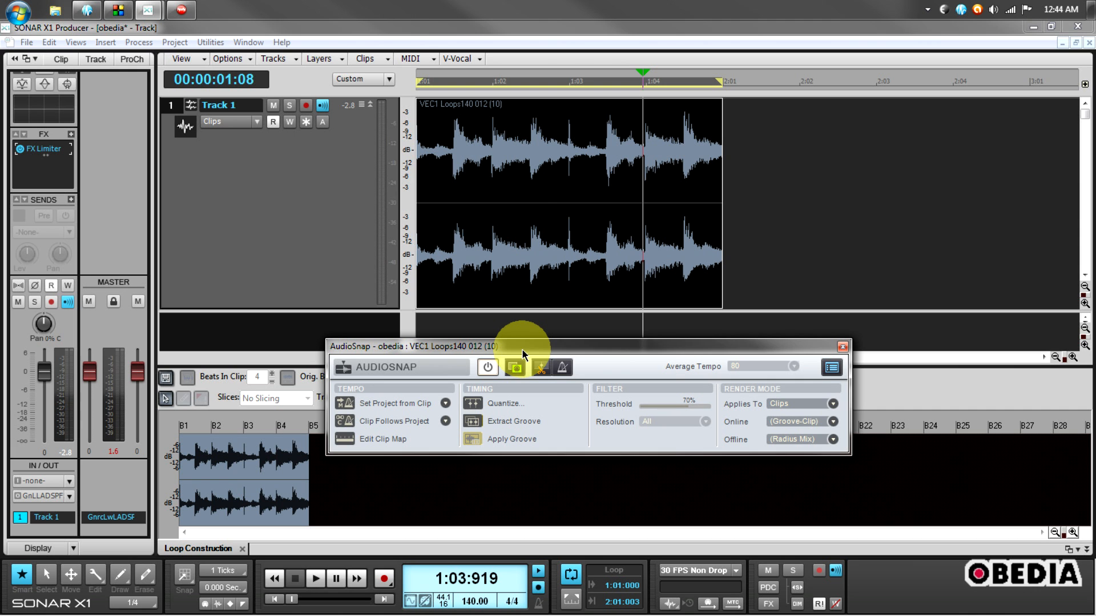
pyautogui.moveTo(521, 346); pyautogui.dragTo(497, 343)
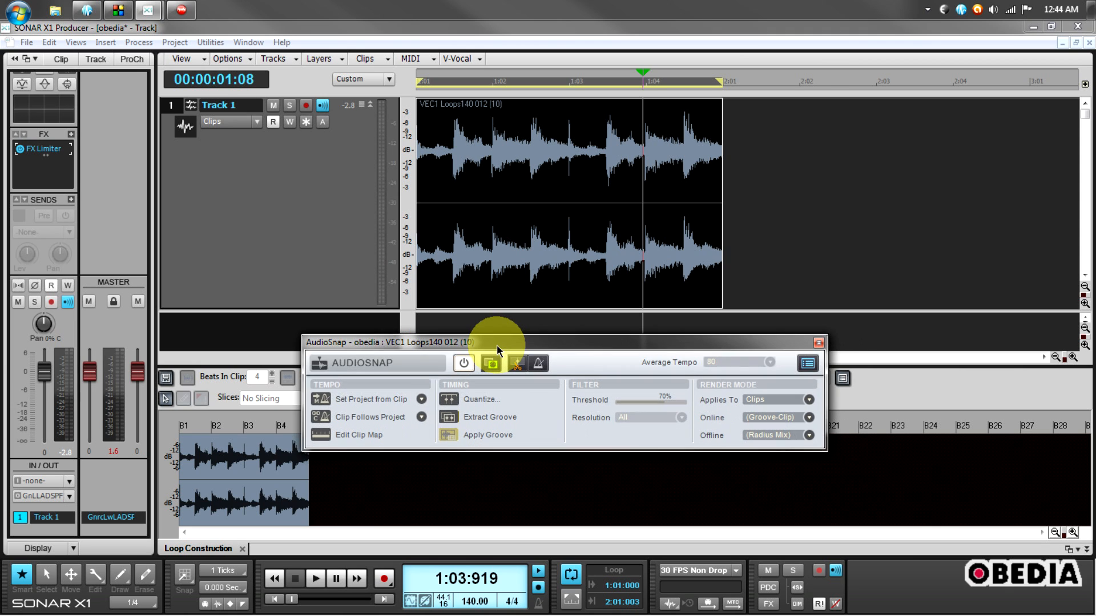
pyautogui.moveTo(516, 363)
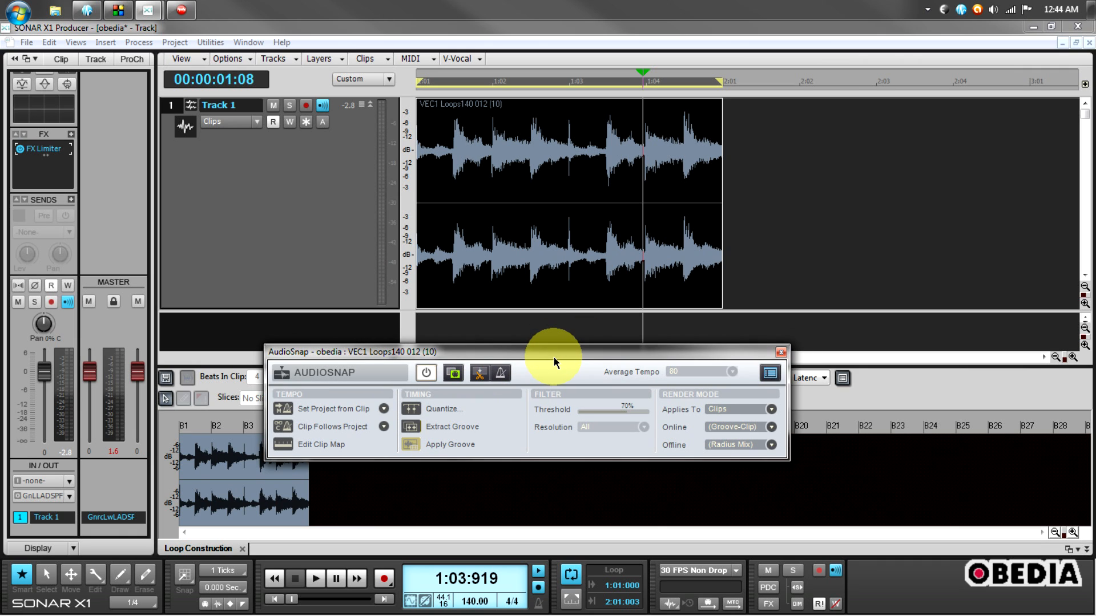
pyautogui.moveTo(549, 353)
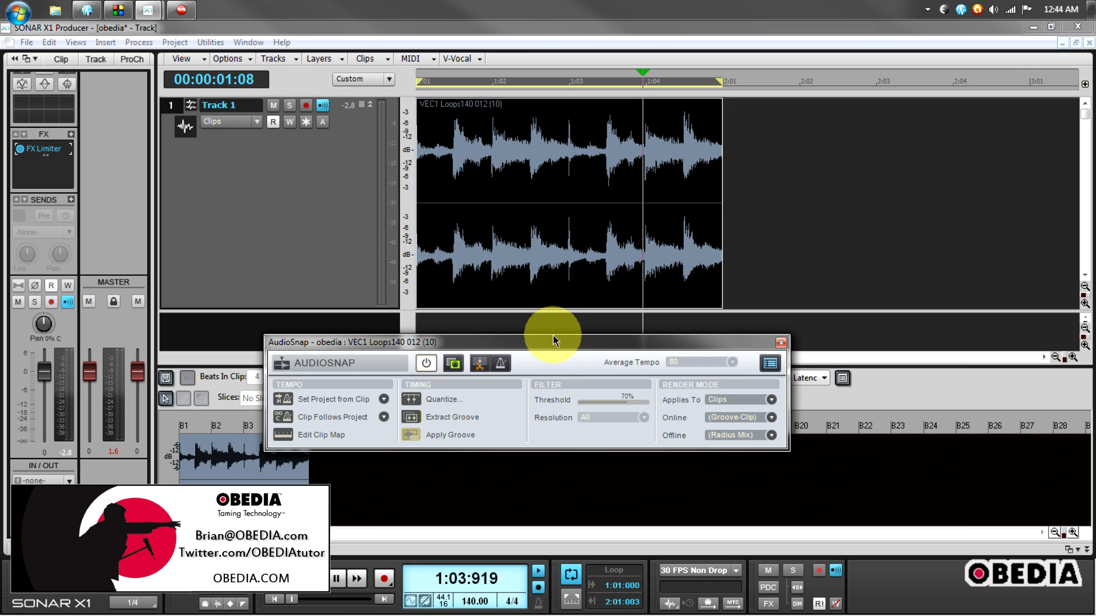
pyautogui.moveTo(835, 395)
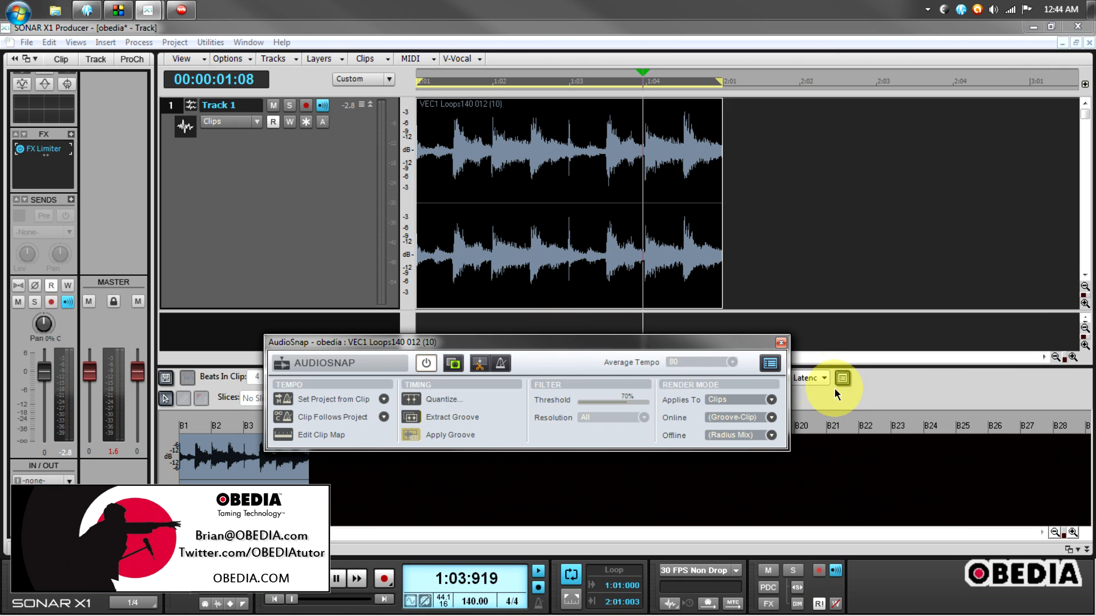